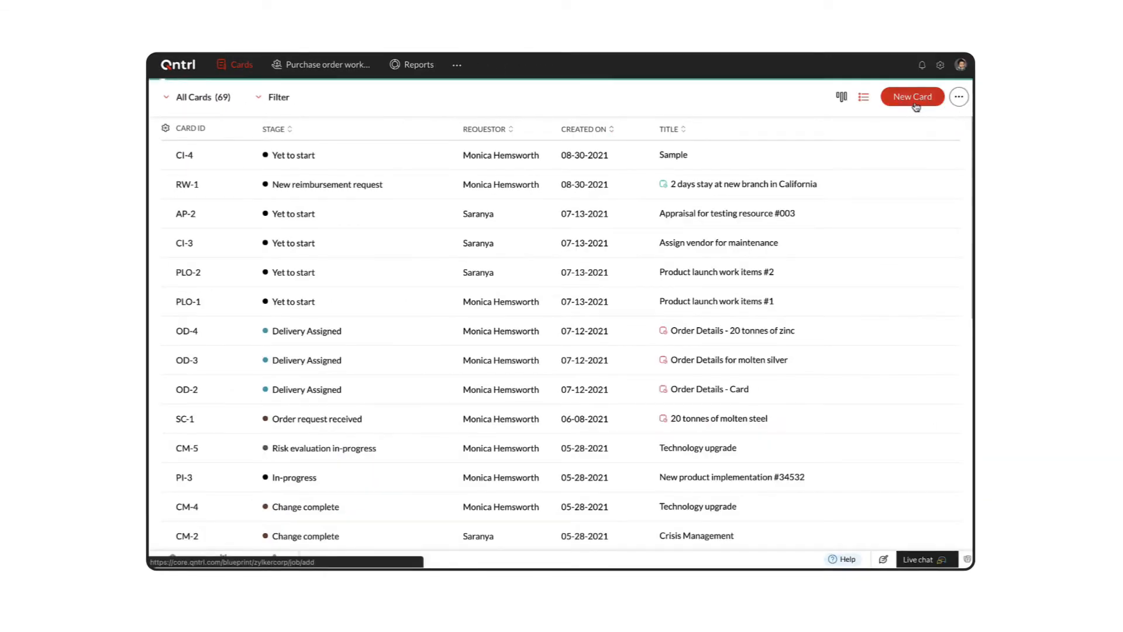
Start a new card so the list of available forms appears
left_click(912, 98)
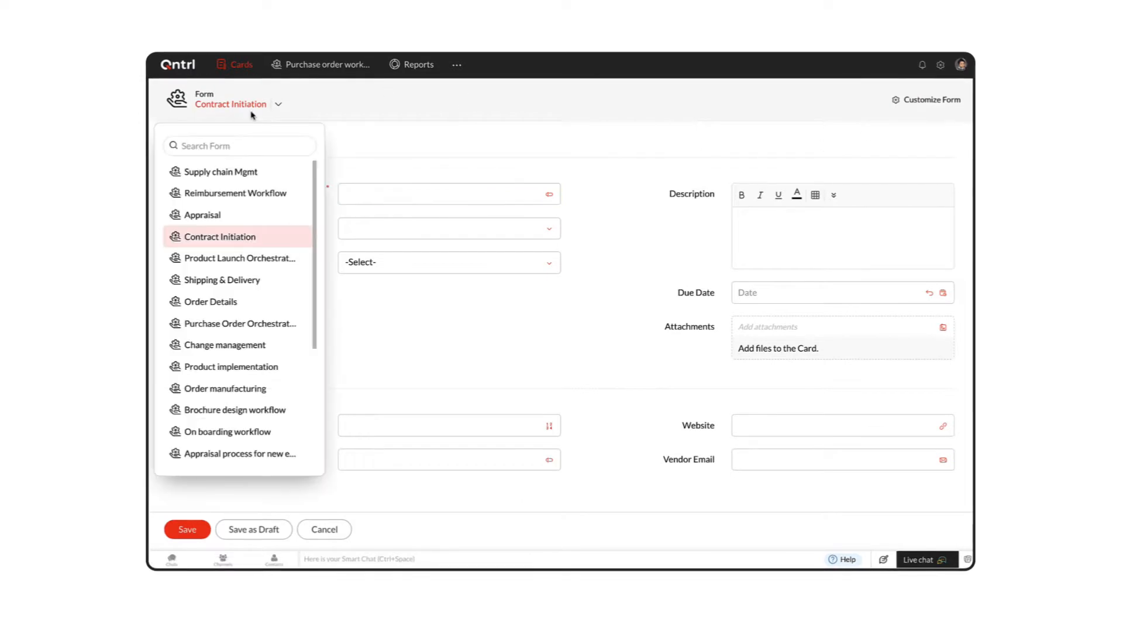
Base the card on Reimbursement Workflow, titled '2 day inspection in Calif' with employee 'Sylion'
left_click(234, 193)
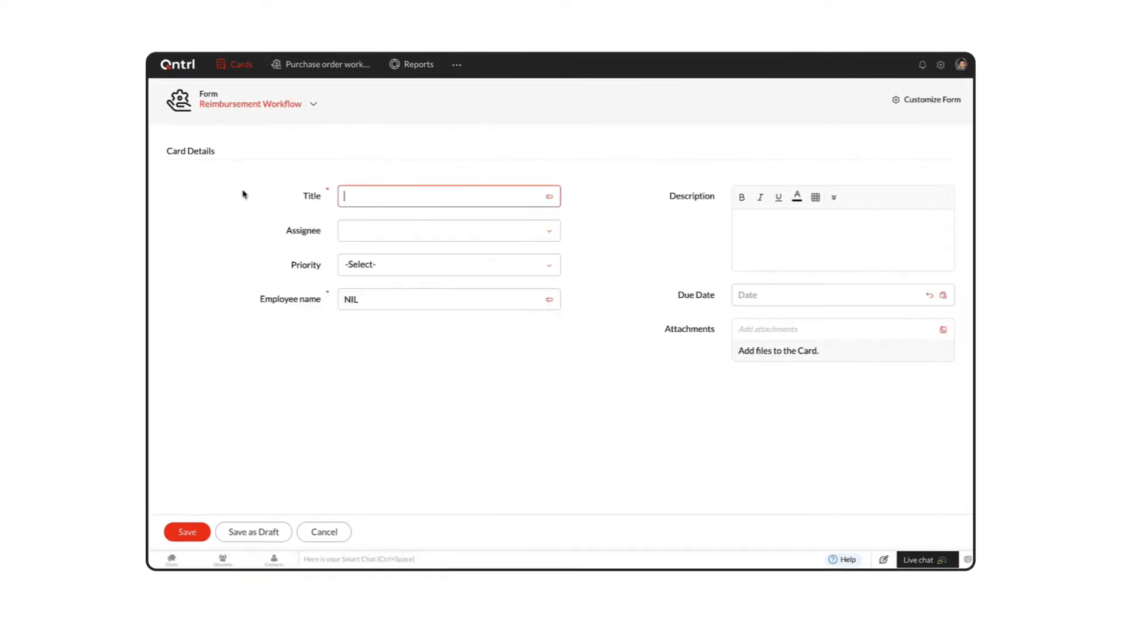
type("2 day in")
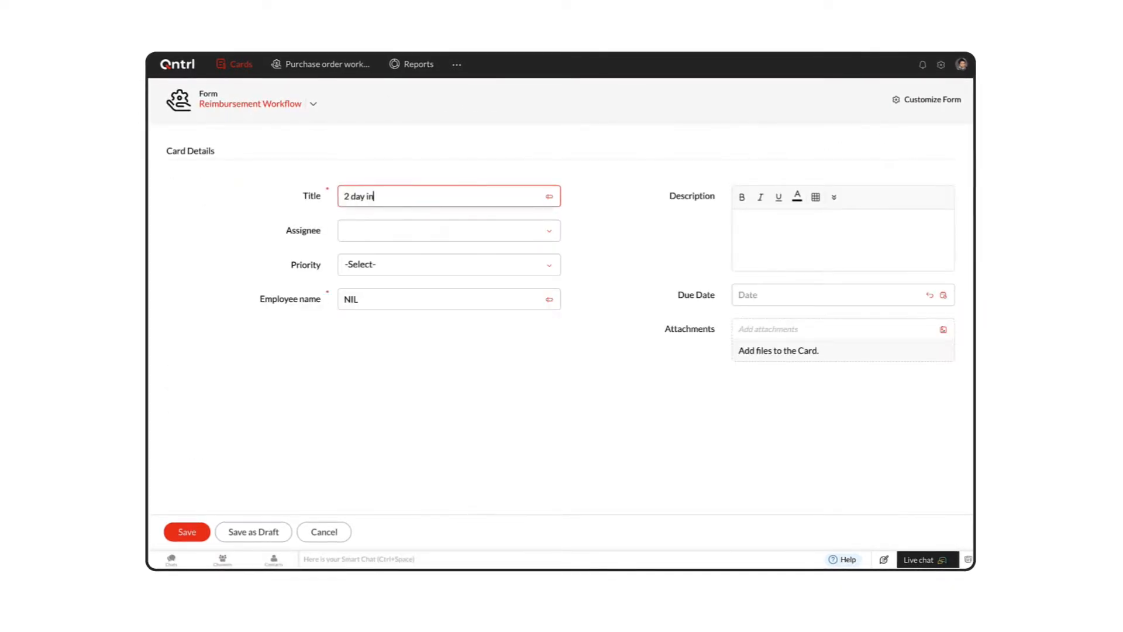
type("spection in California")
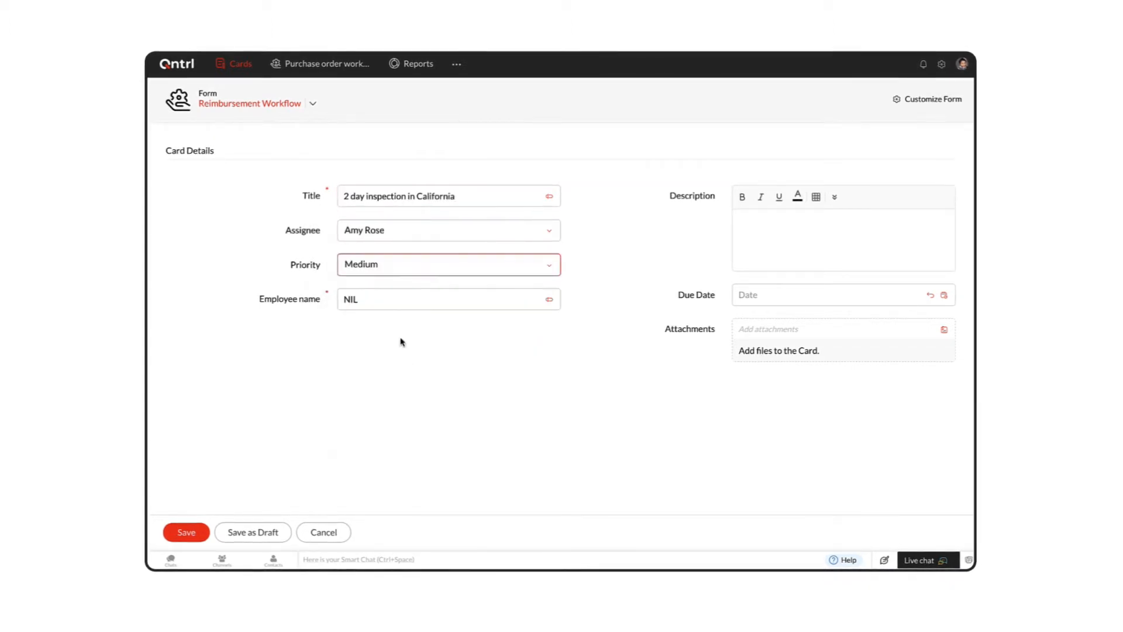
type("Sy")
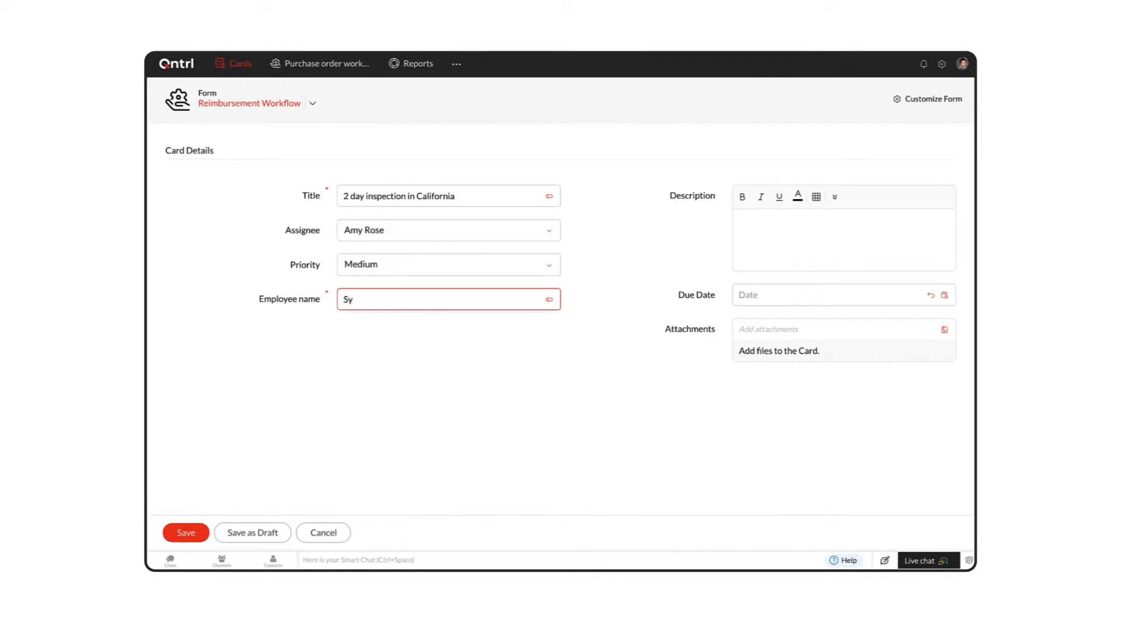
type("lion")
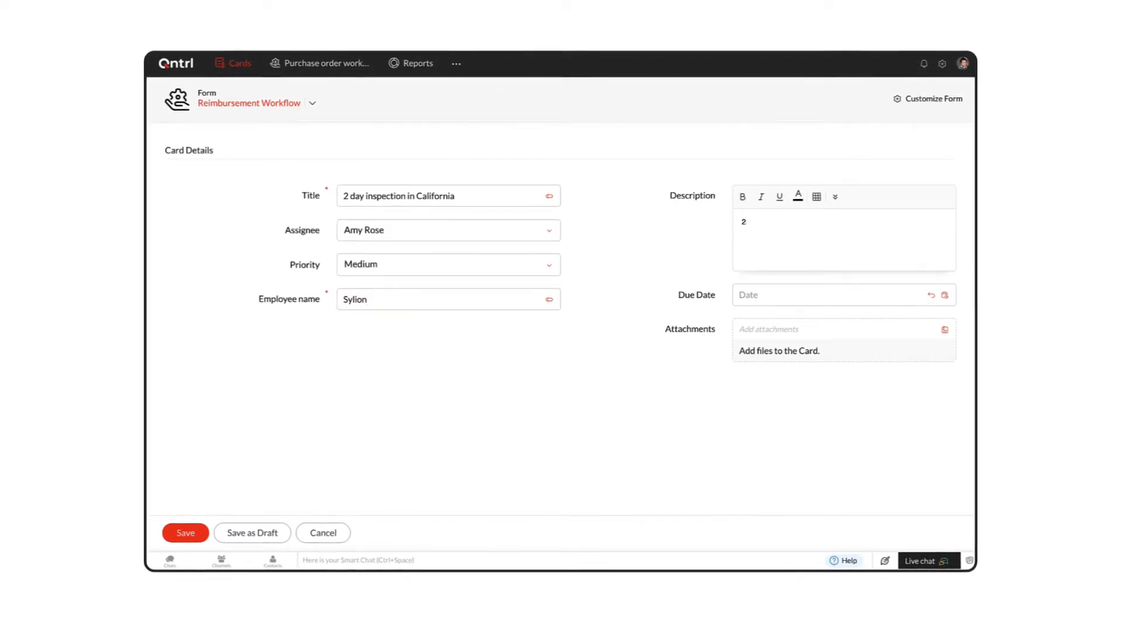
Describe it as '2 day travel expense for inspection in California' and save the card
type("2 day travel expense for")
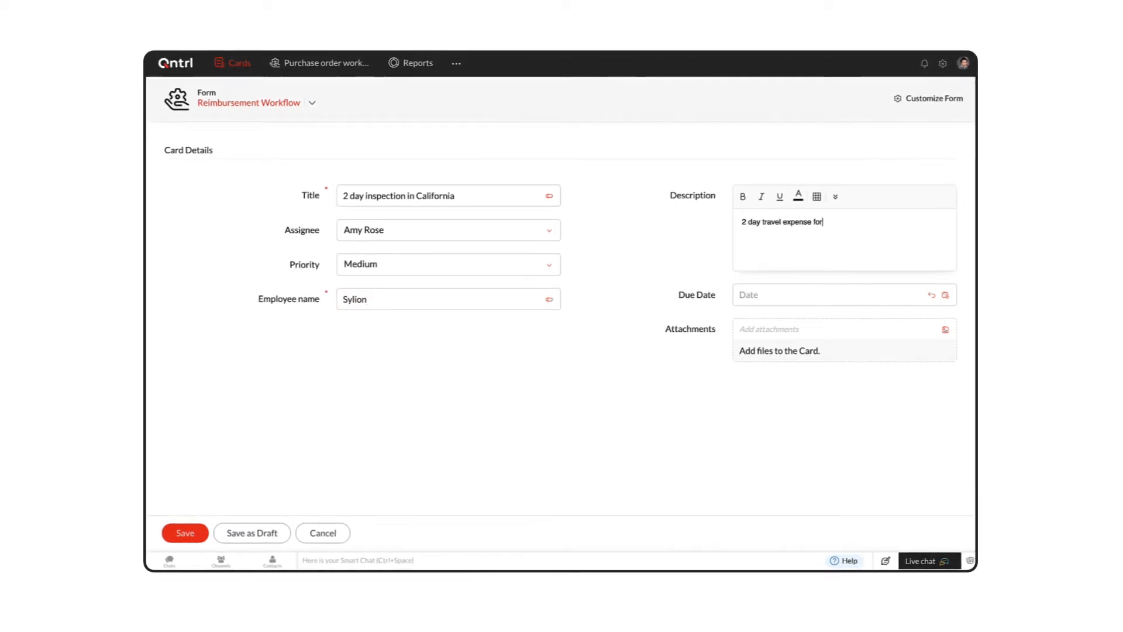
type("inspection in California")
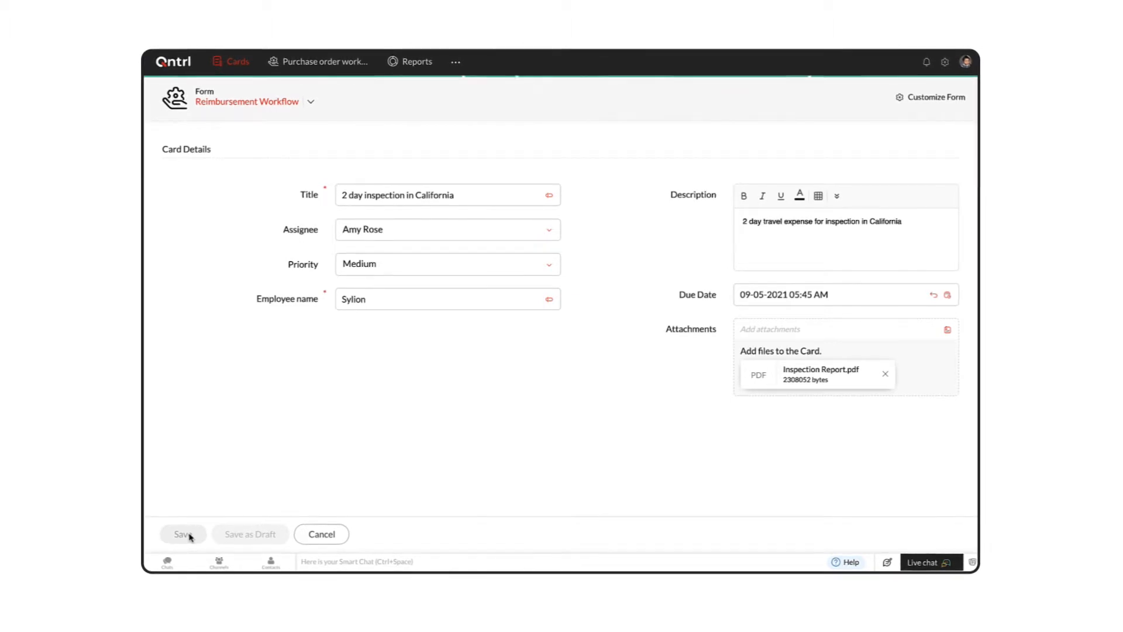
left_click(182, 534)
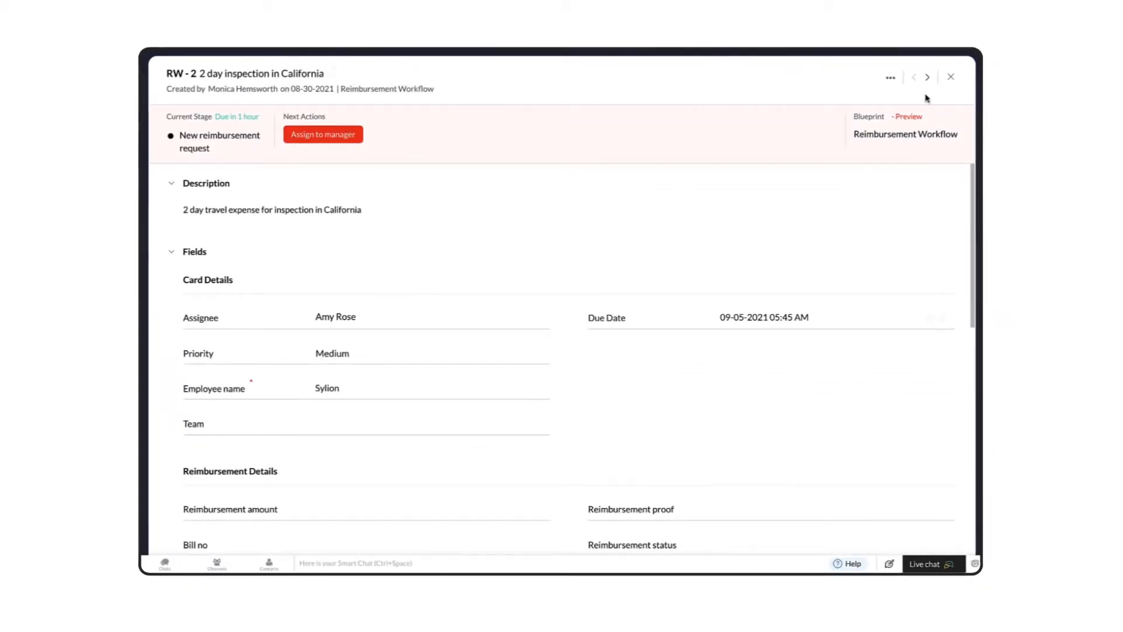
Move the card to the Tax Plan Reimbursement Request blueprint via the more-actions menu
left_click(891, 77)
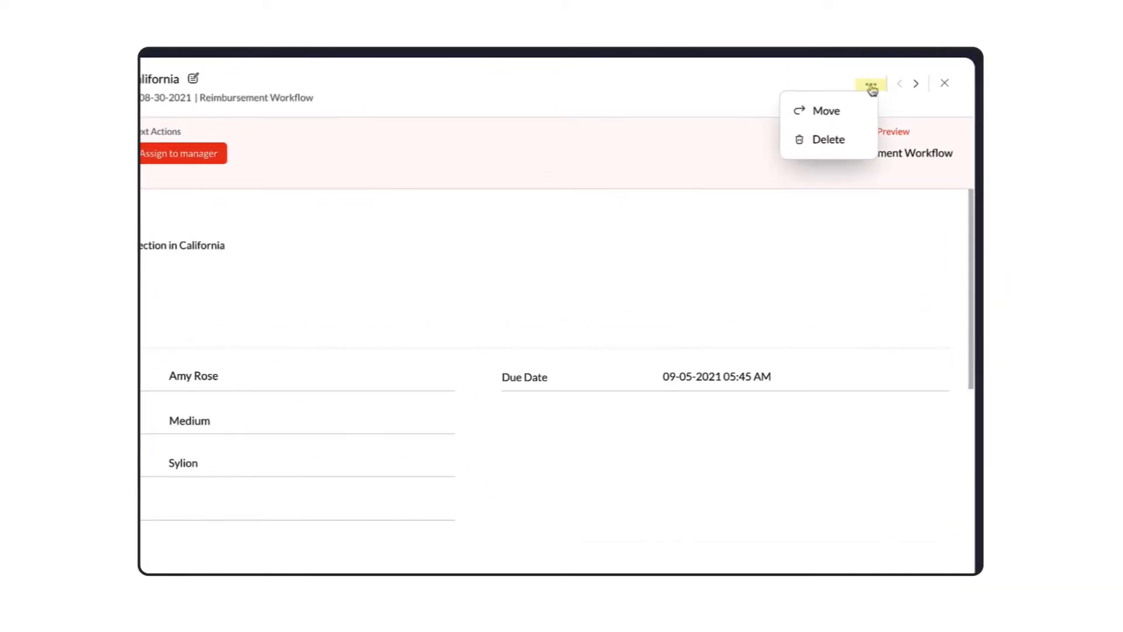
left_click(825, 110)
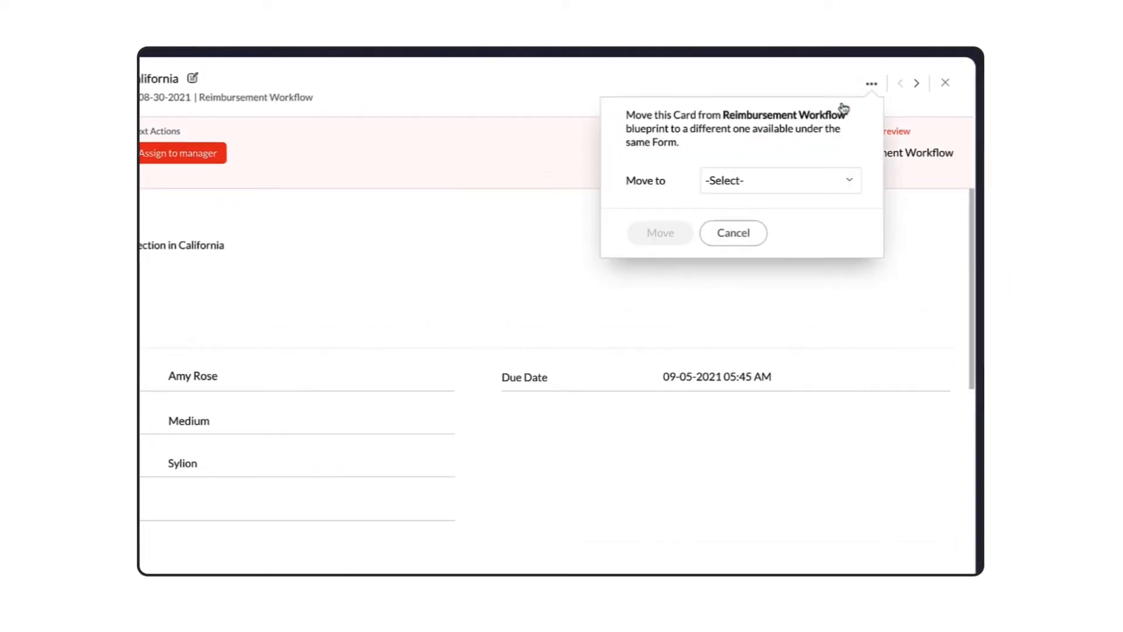
left_click(779, 180)
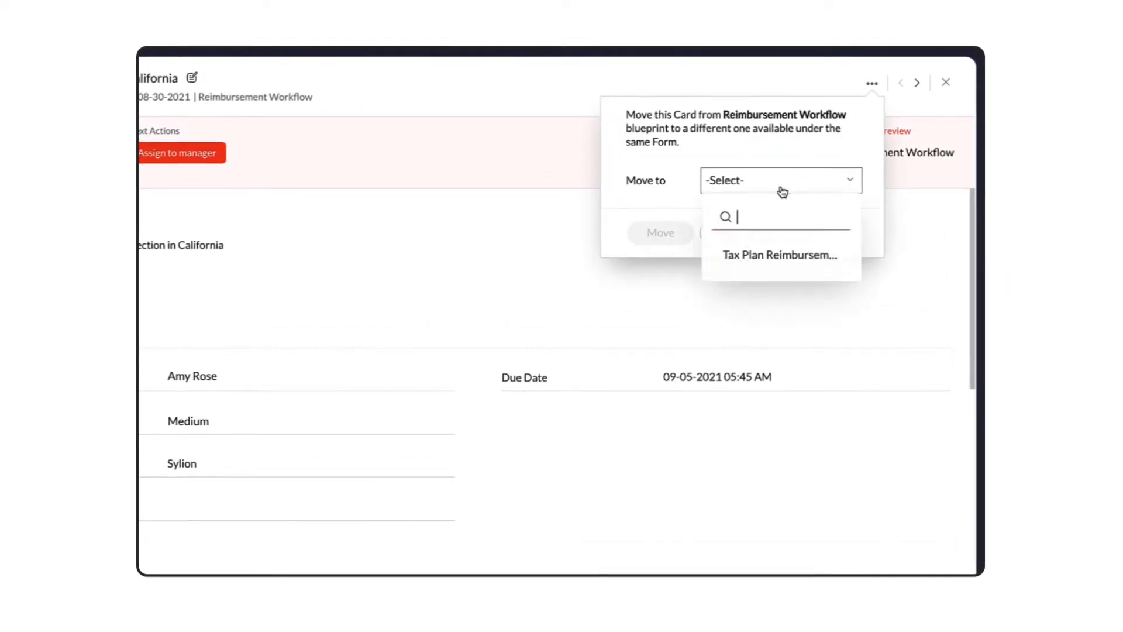
mouse_move(780, 259)
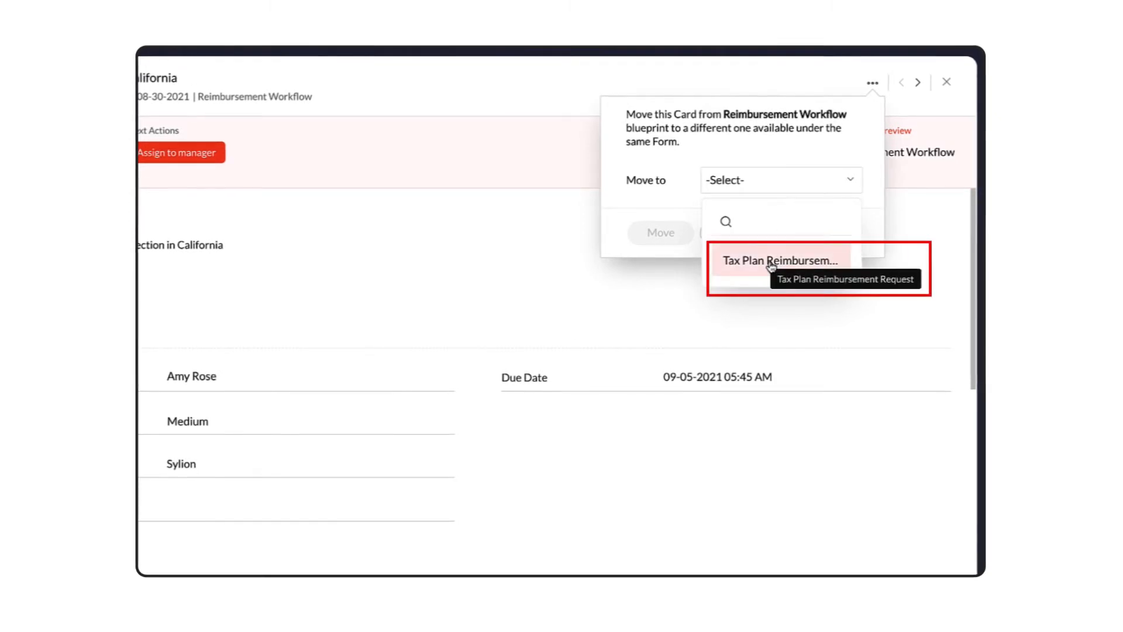
left_click(781, 260)
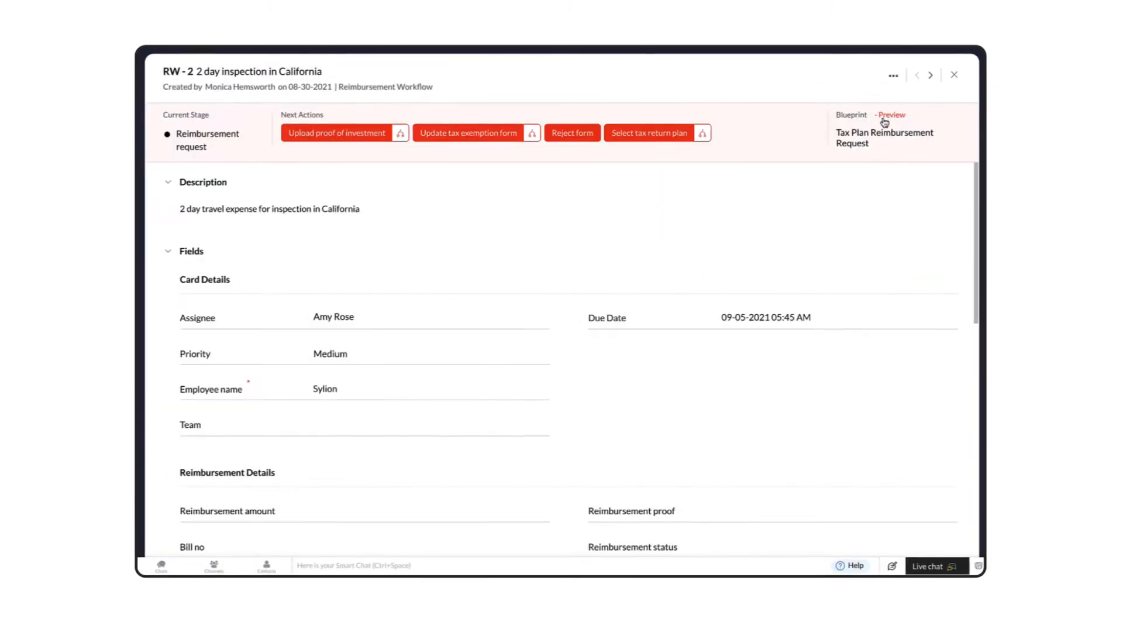
left_click(891, 115)
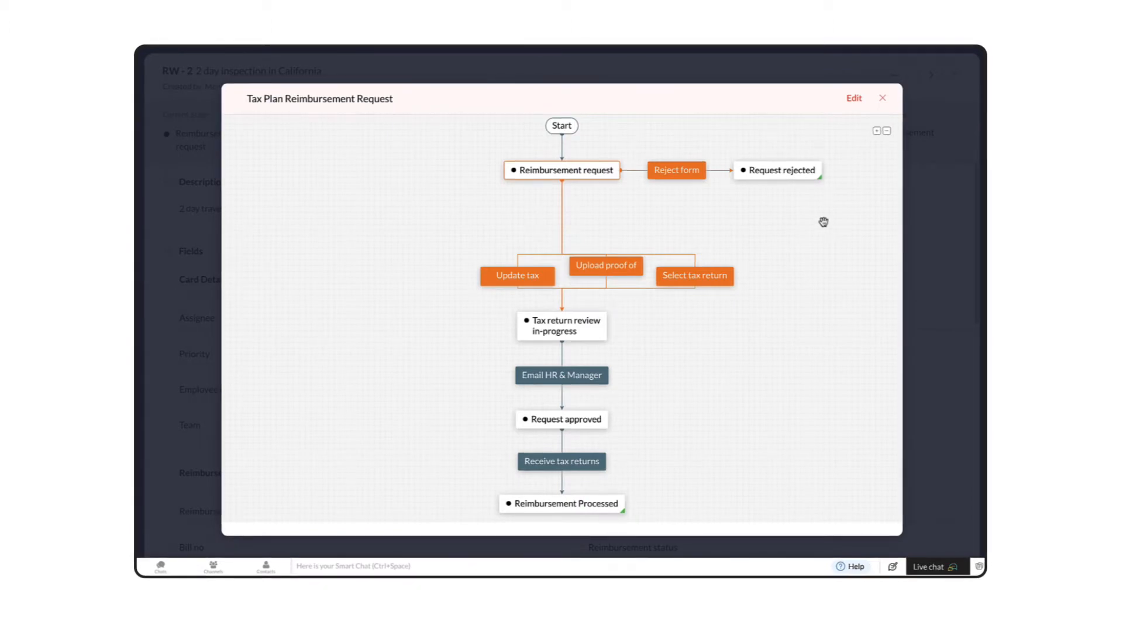
mouse_move(715, 293)
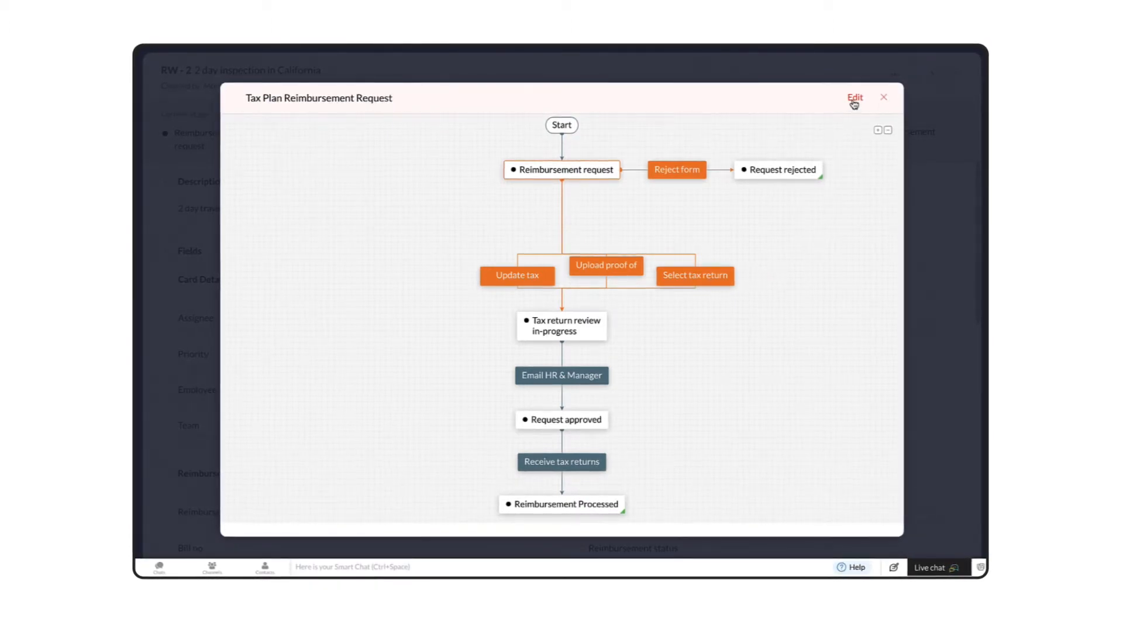
mouse_move(854, 97)
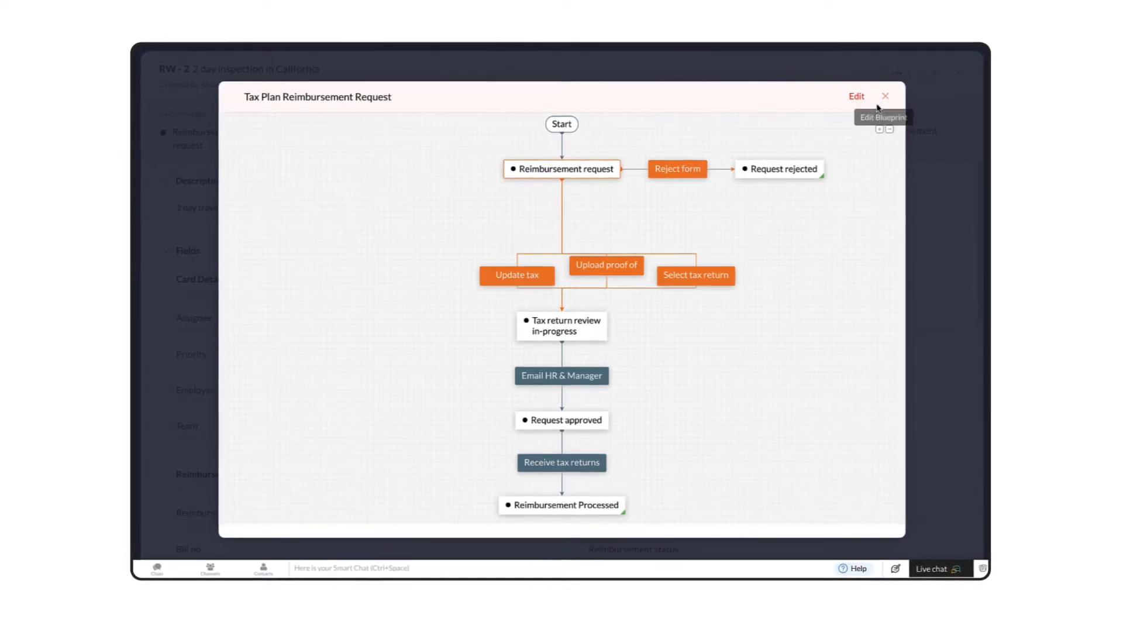
left_click(886, 95)
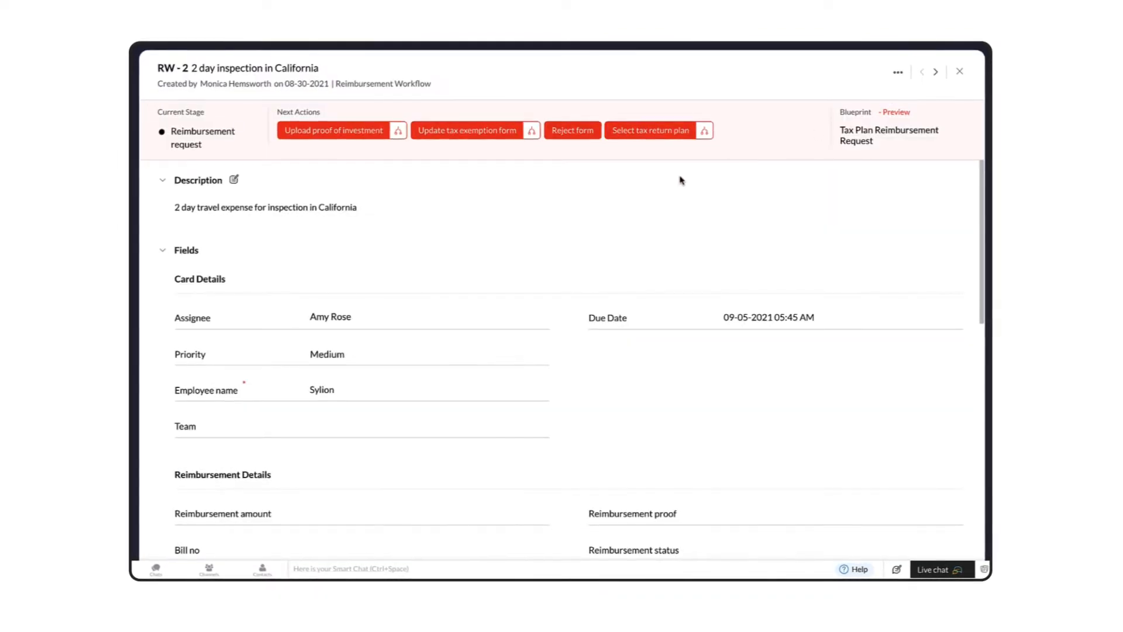
mouse_move(649, 130)
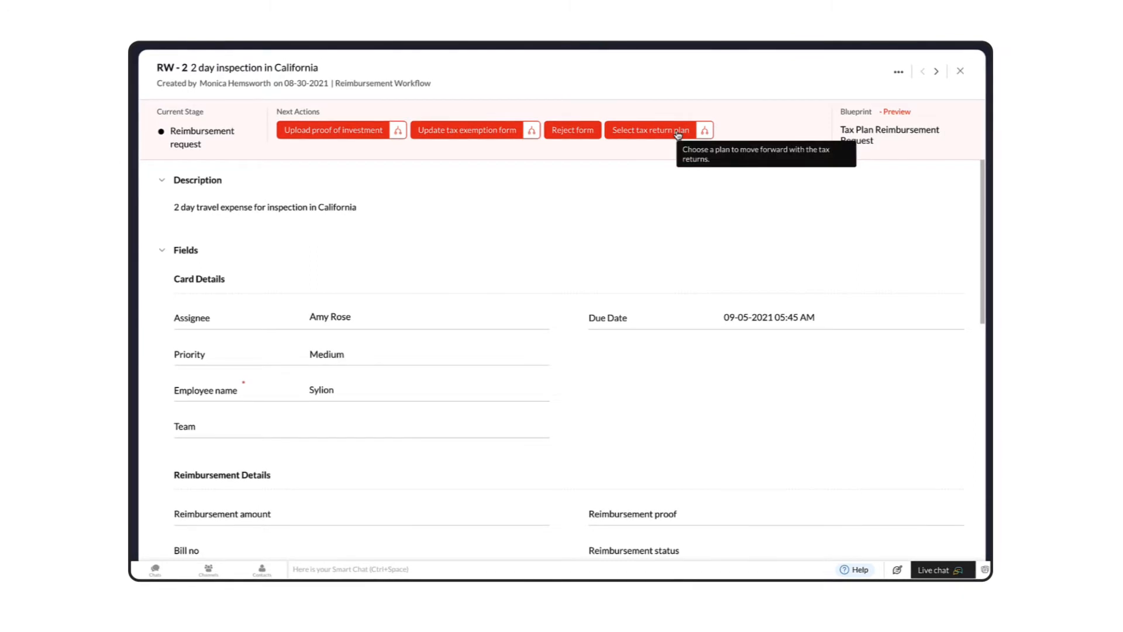
Perform the Select tax return plan transition and confirm it
left_click(649, 130)
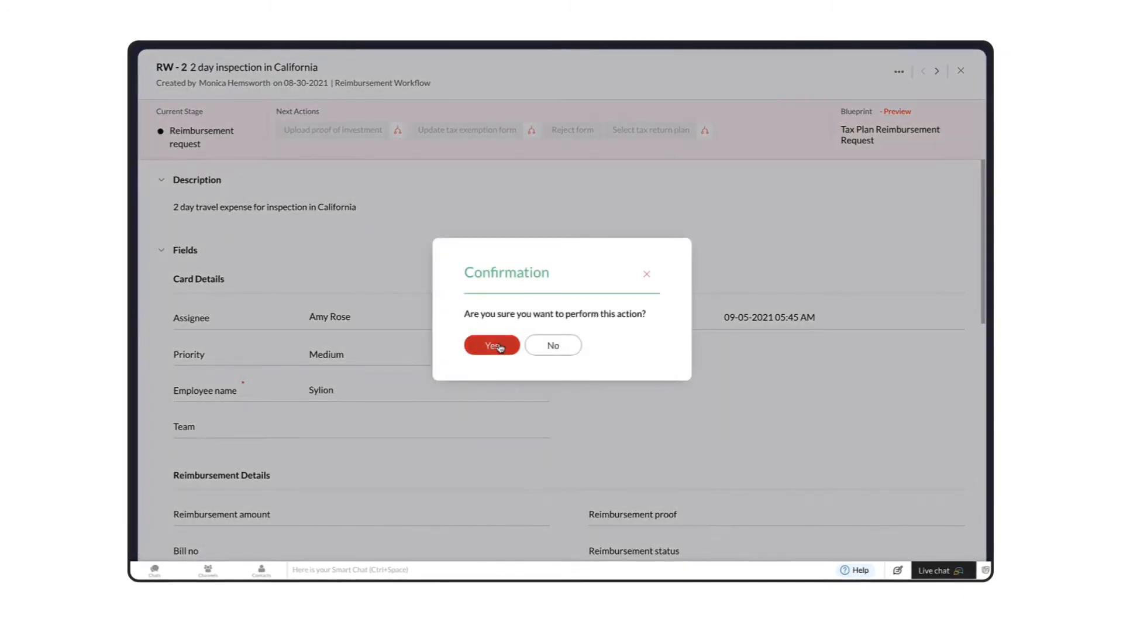
left_click(491, 344)
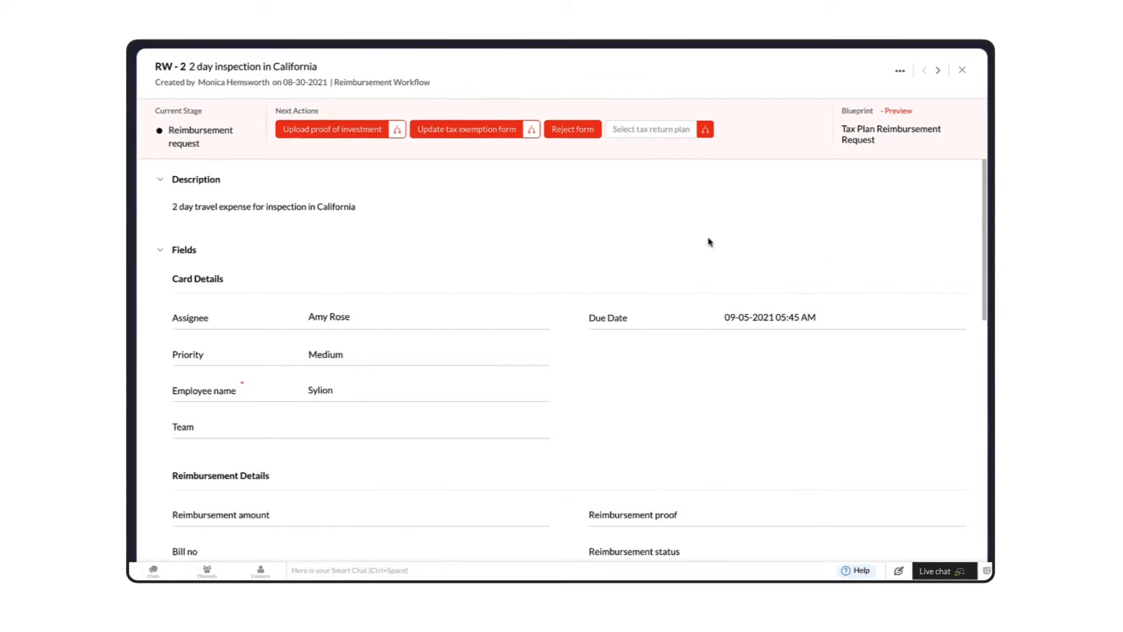
scroll("down", 3)
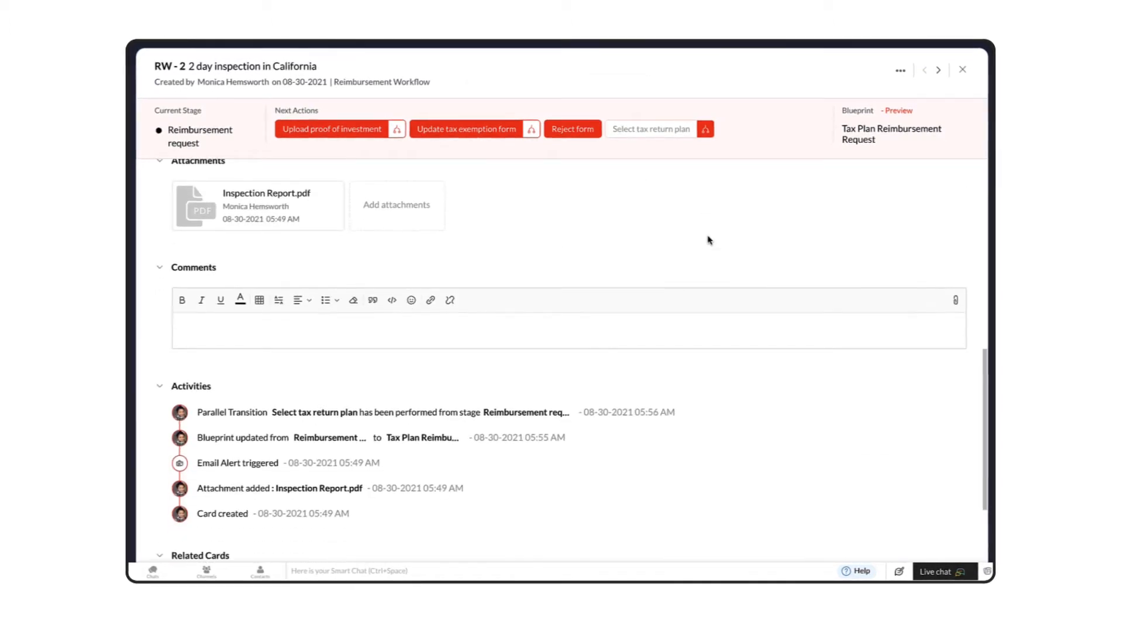
type("T")
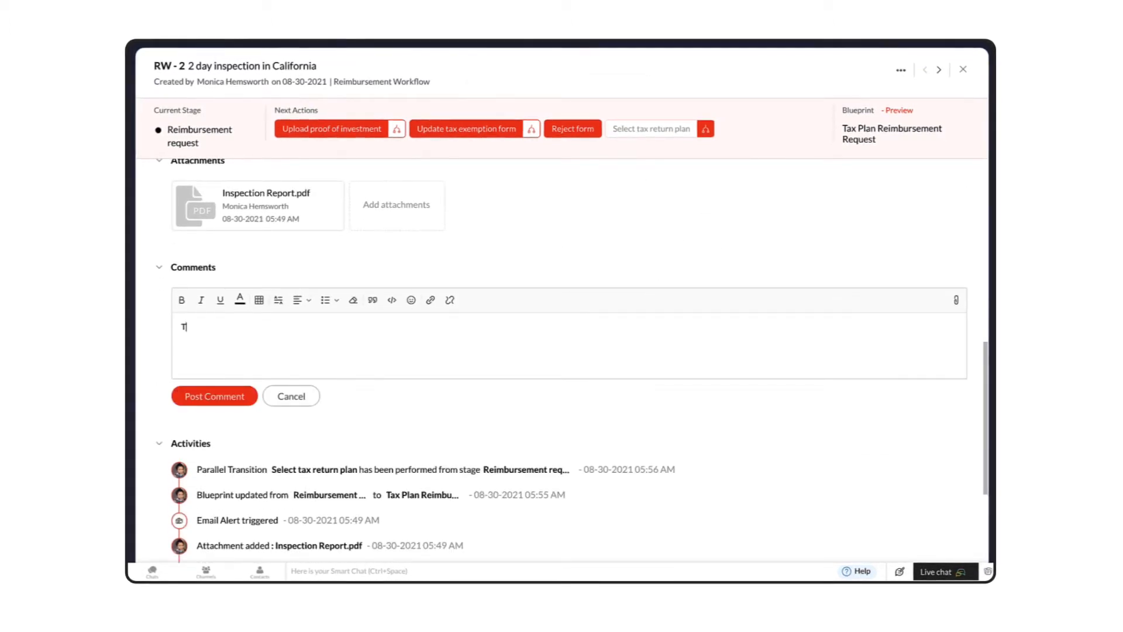
type("he tax re")
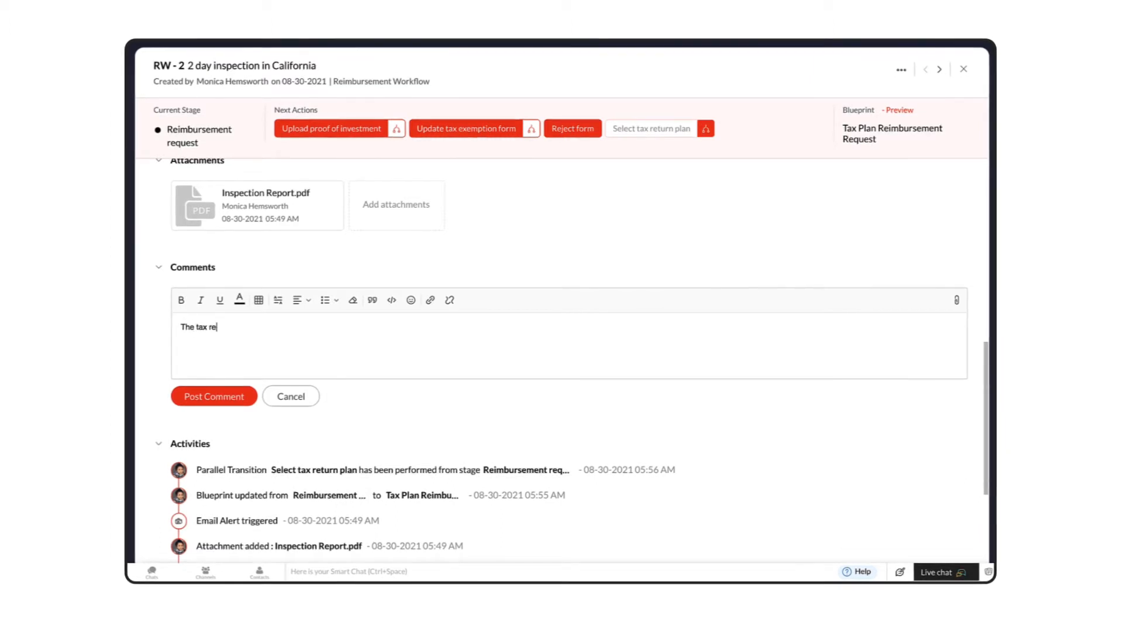
type("turn plan has bee")
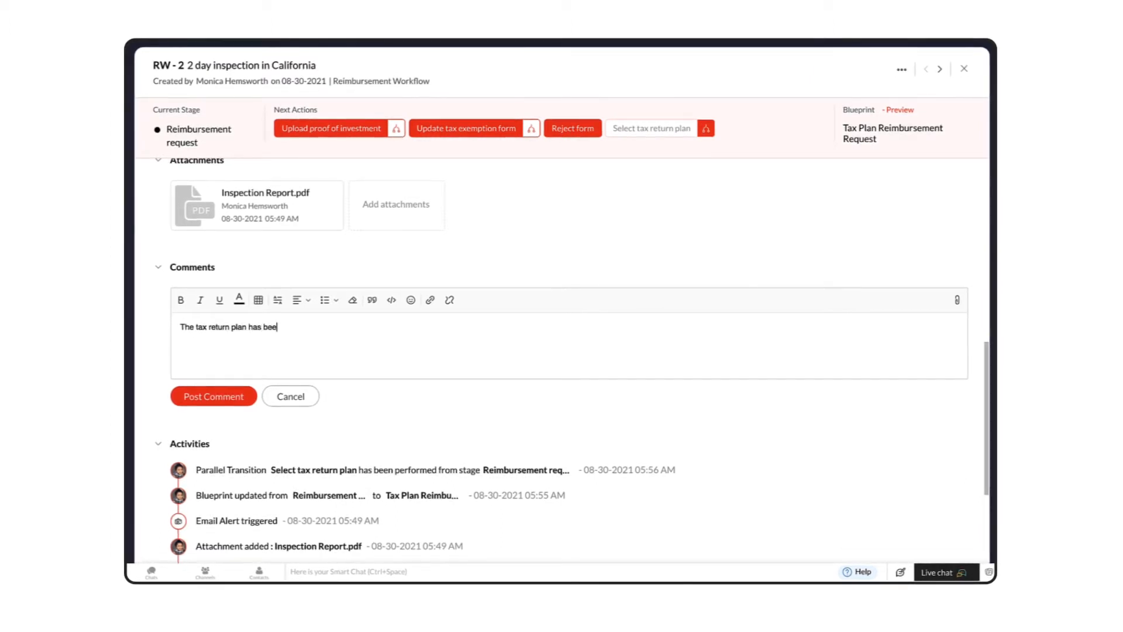
type("n selected.")
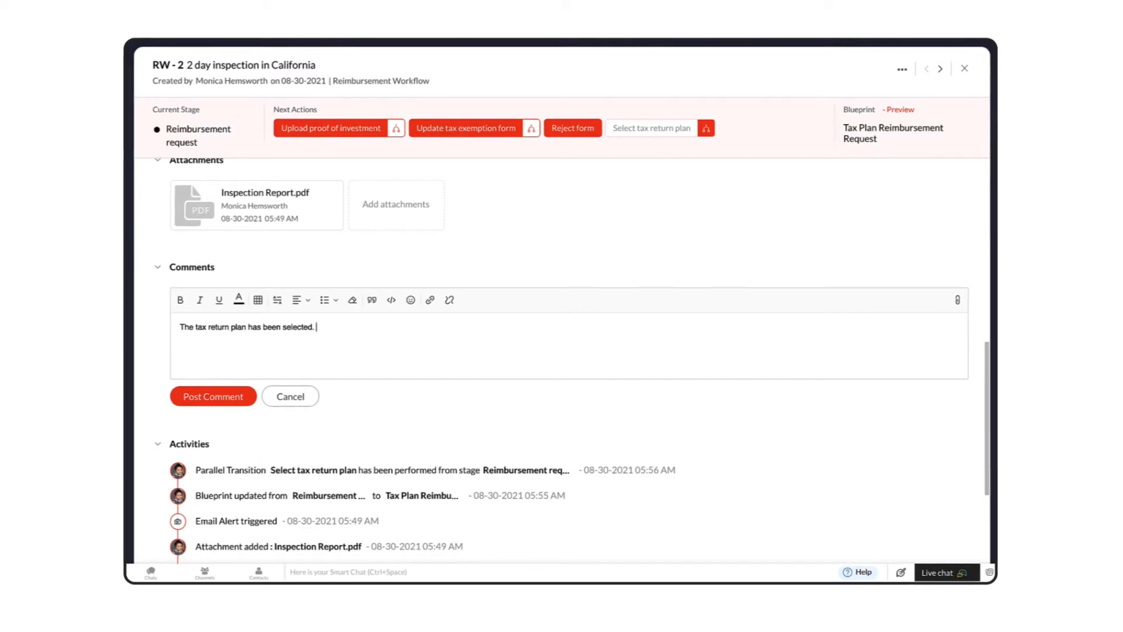
type("@a")
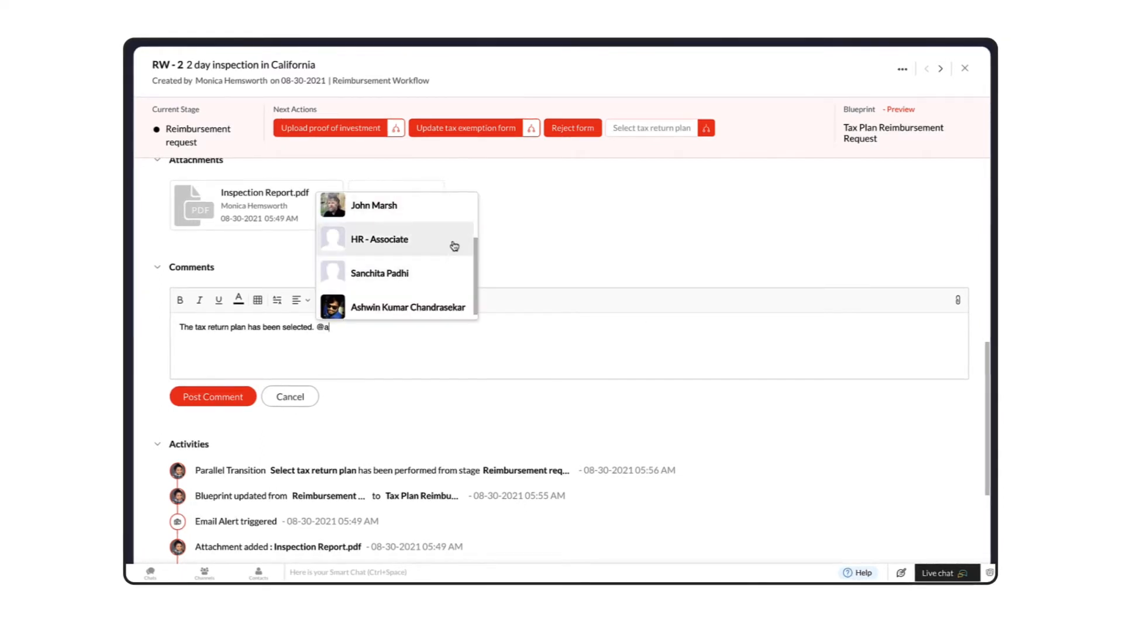
left_click(380, 239)
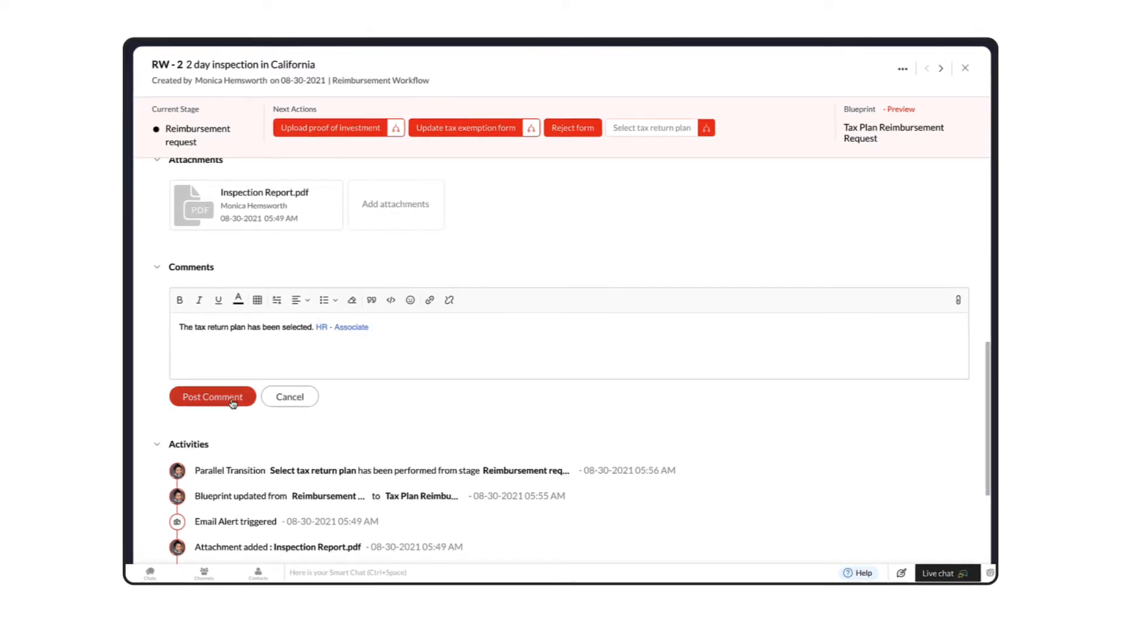
left_click(212, 396)
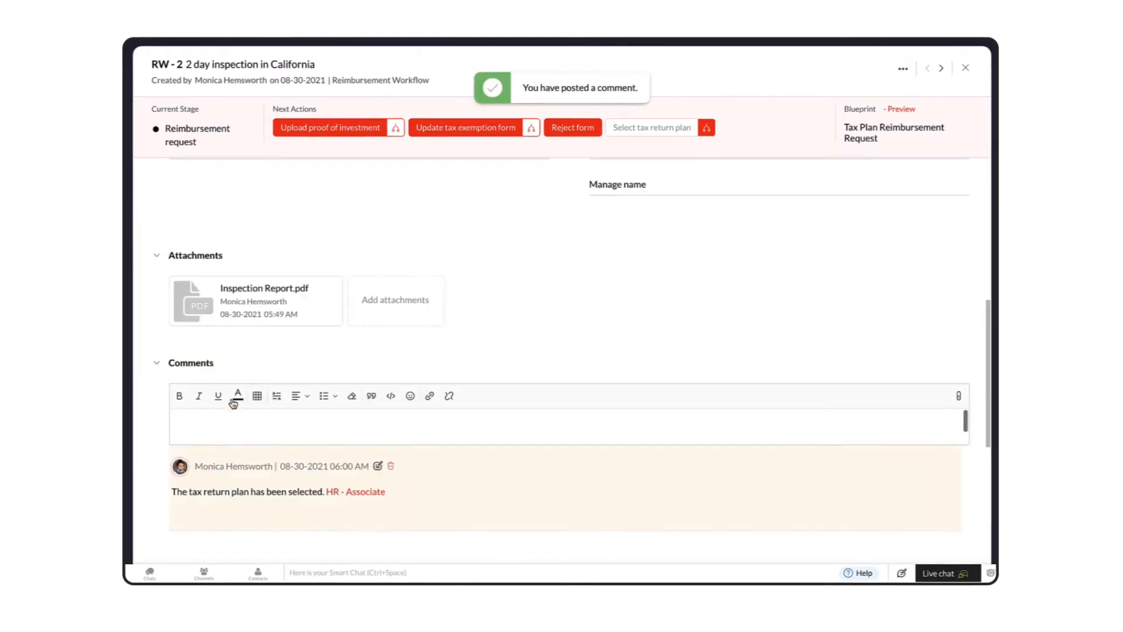
scroll("down", 3)
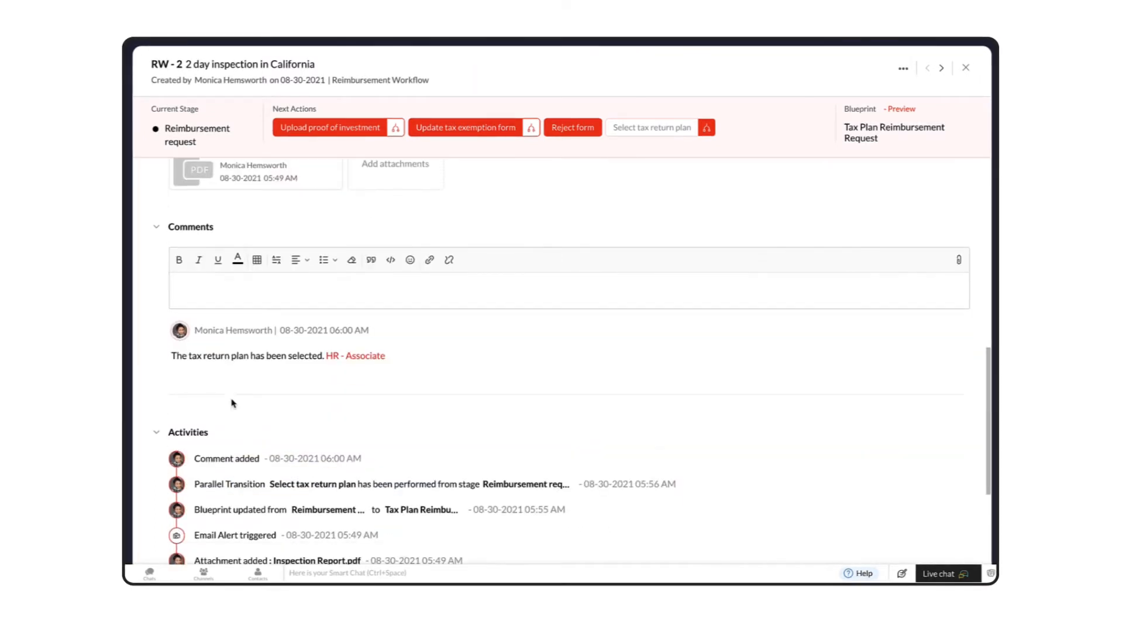
scroll("up", 3)
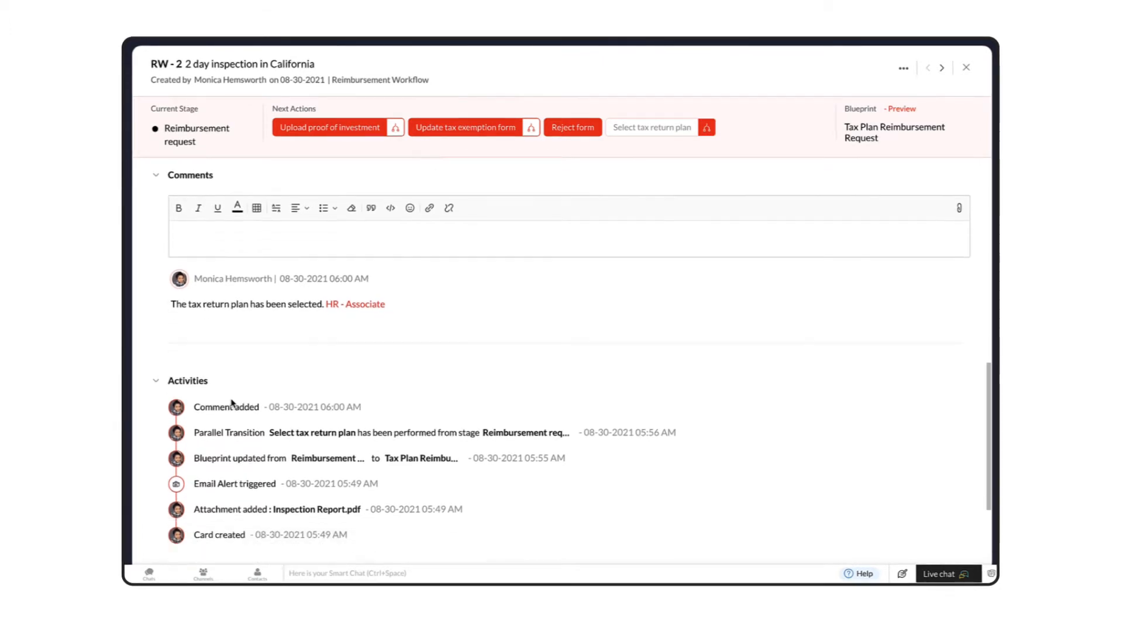
scroll("down", 3)
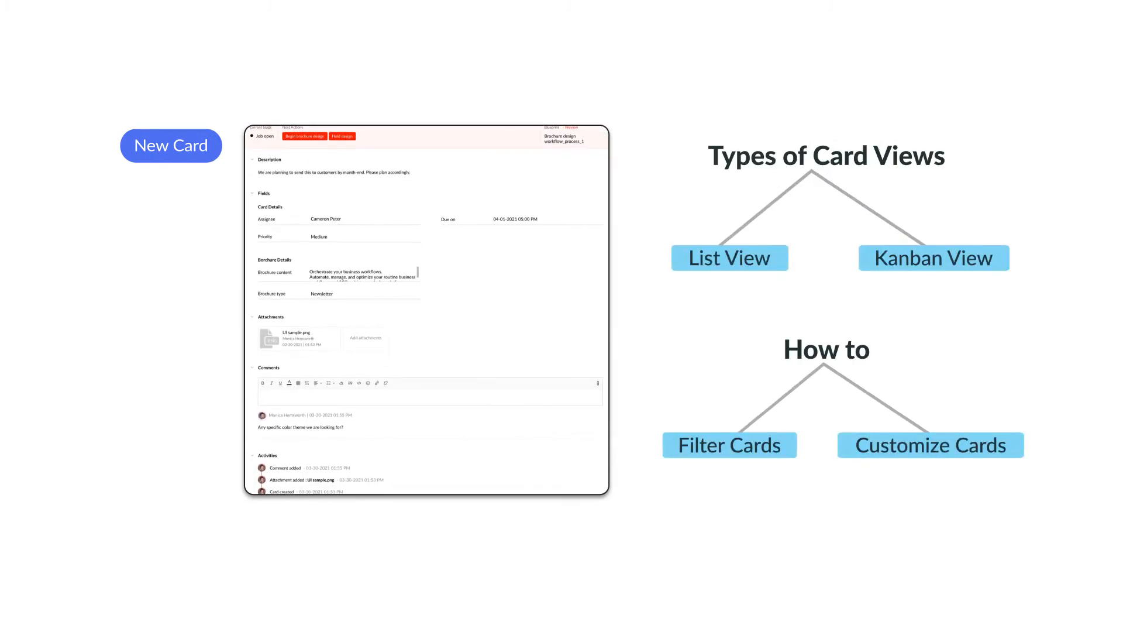
Return to the Cards tab showing the All Cards list of 70 cards
left_click(241, 71)
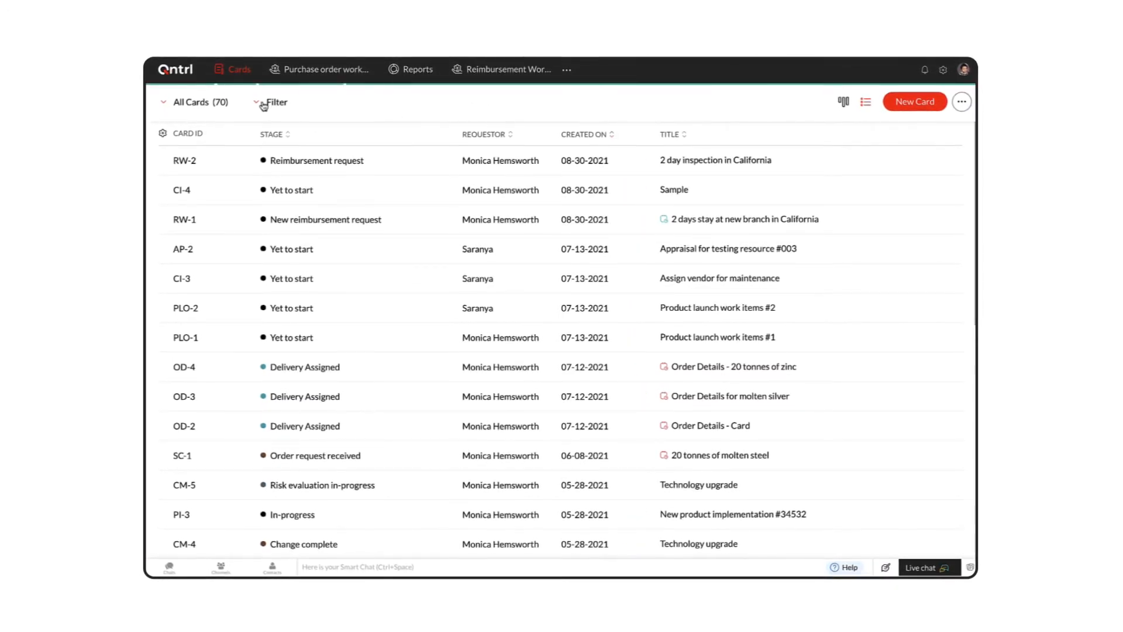
Filter the card list by blueprint Supply chain Mgmt_process and apply it, then switch the view
left_click(274, 101)
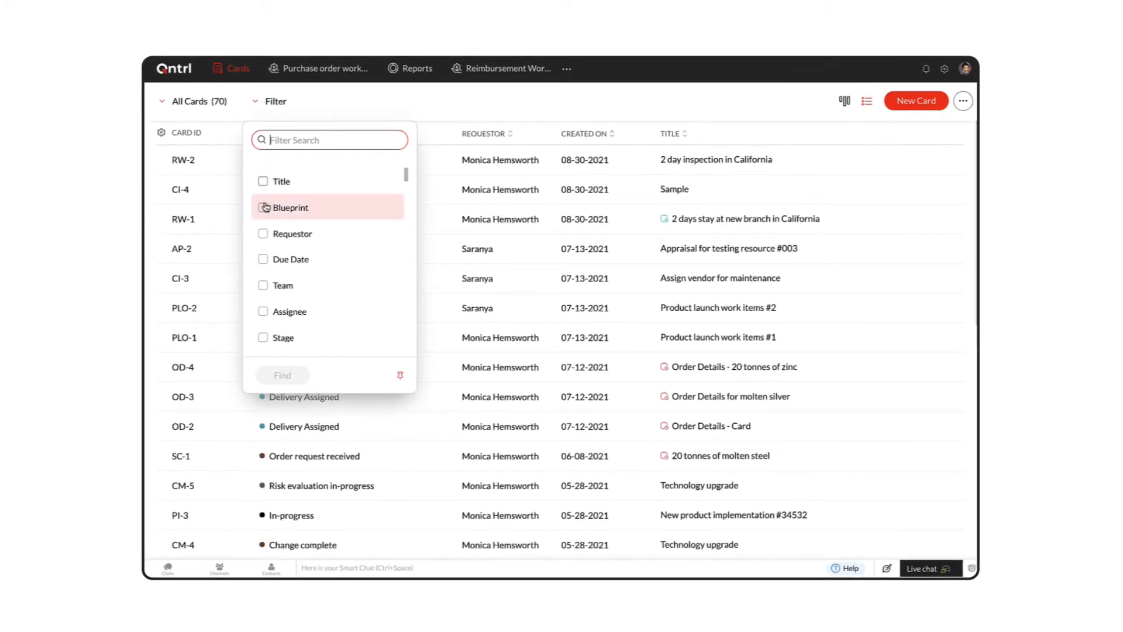
left_click(263, 207)
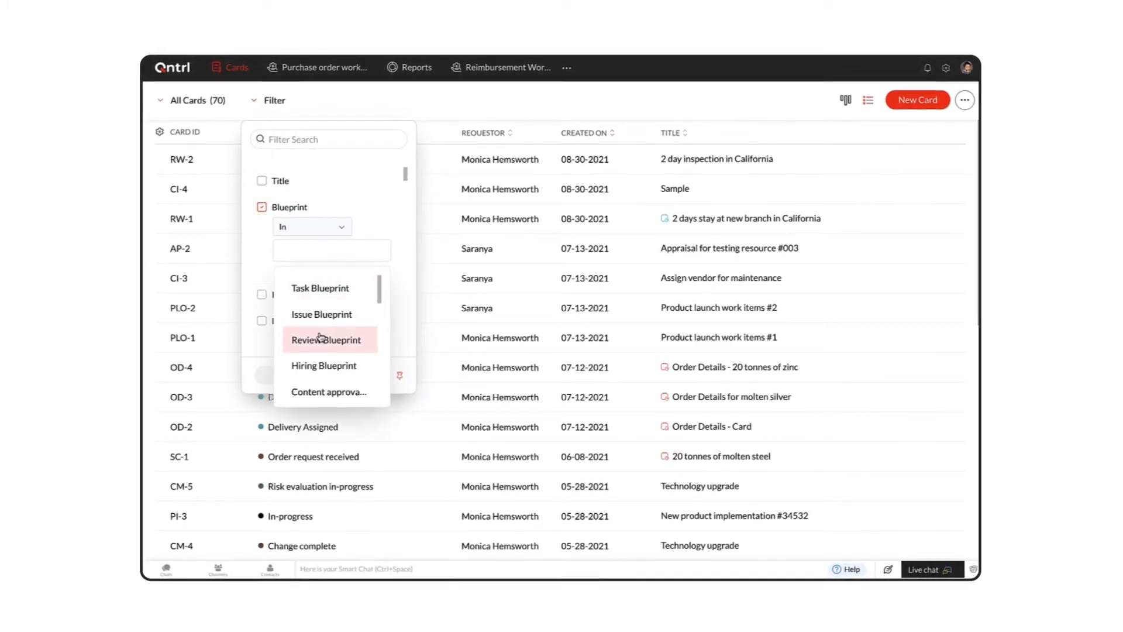
scroll("down", 3)
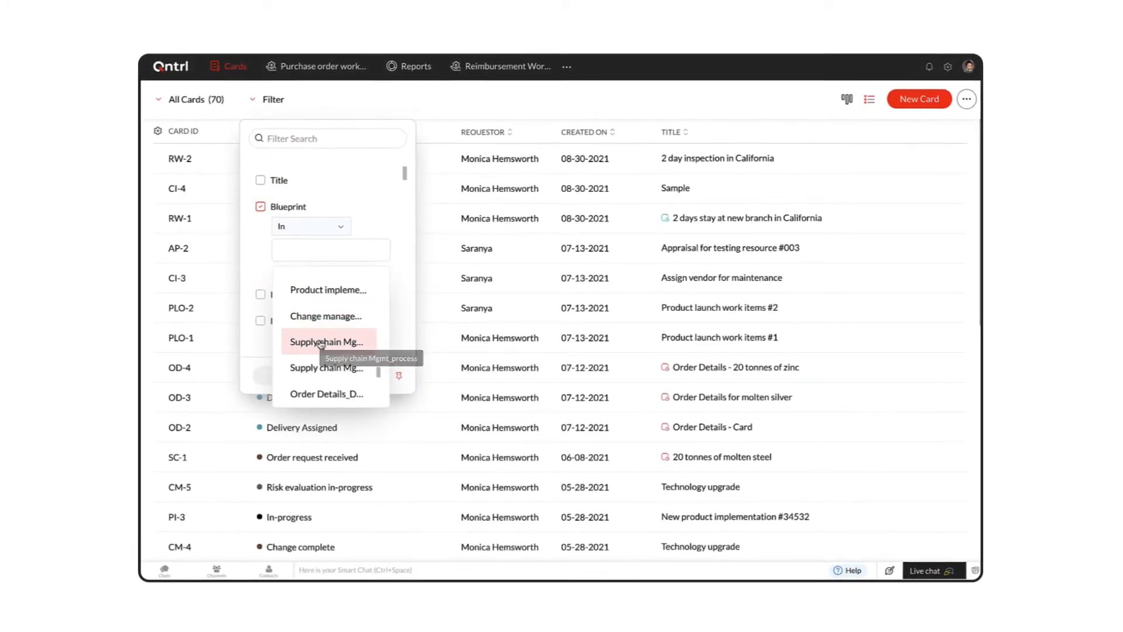
left_click(326, 340)
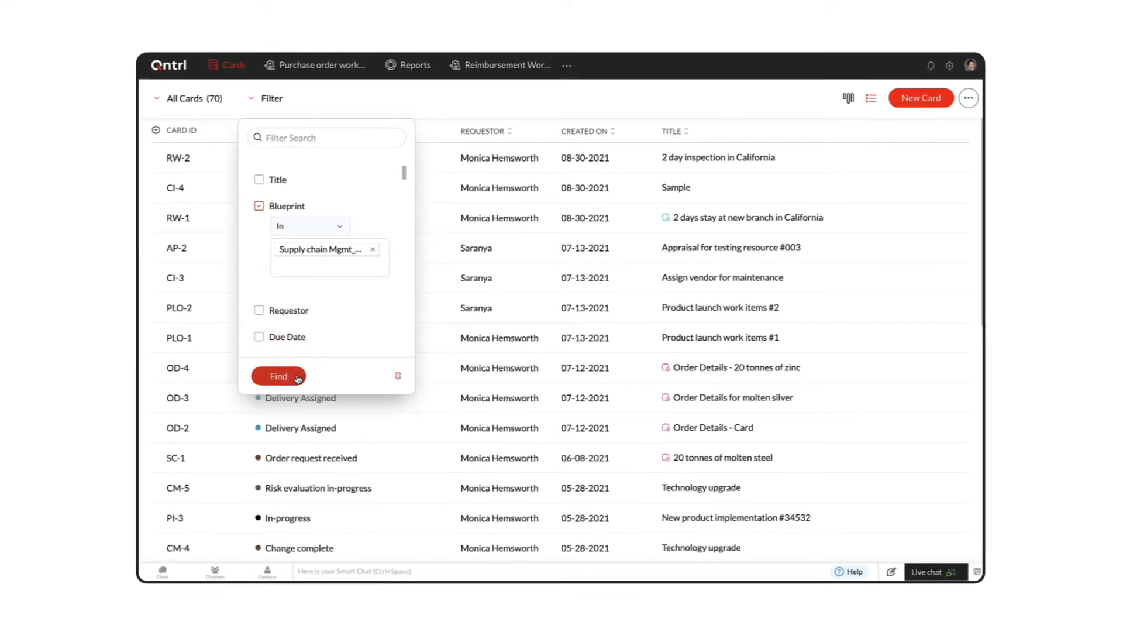
left_click(278, 376)
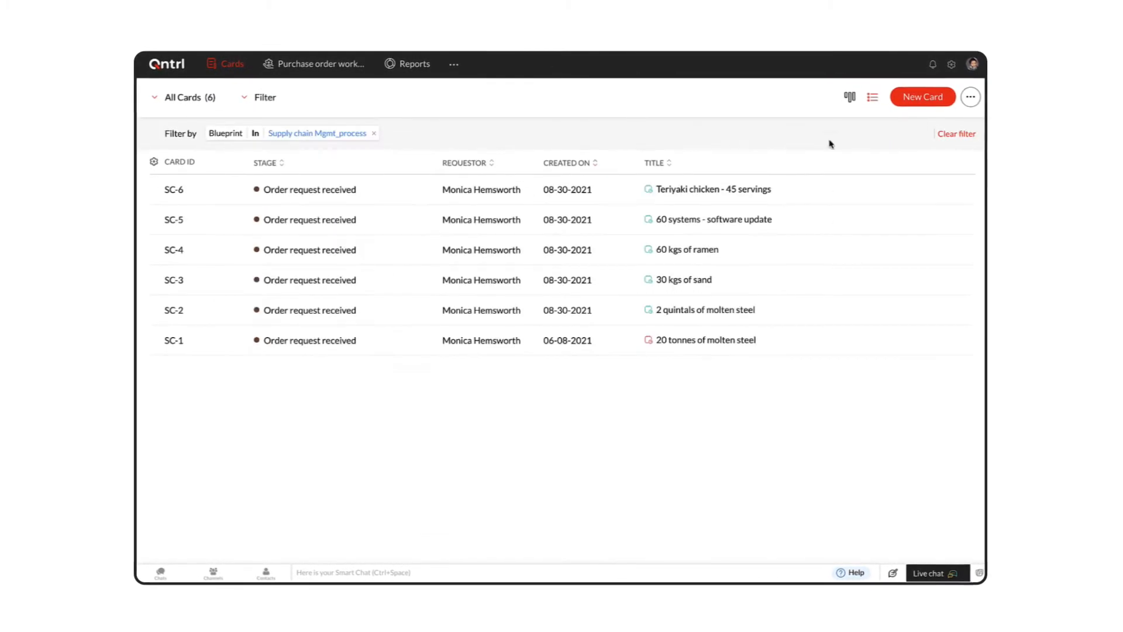
left_click(956, 134)
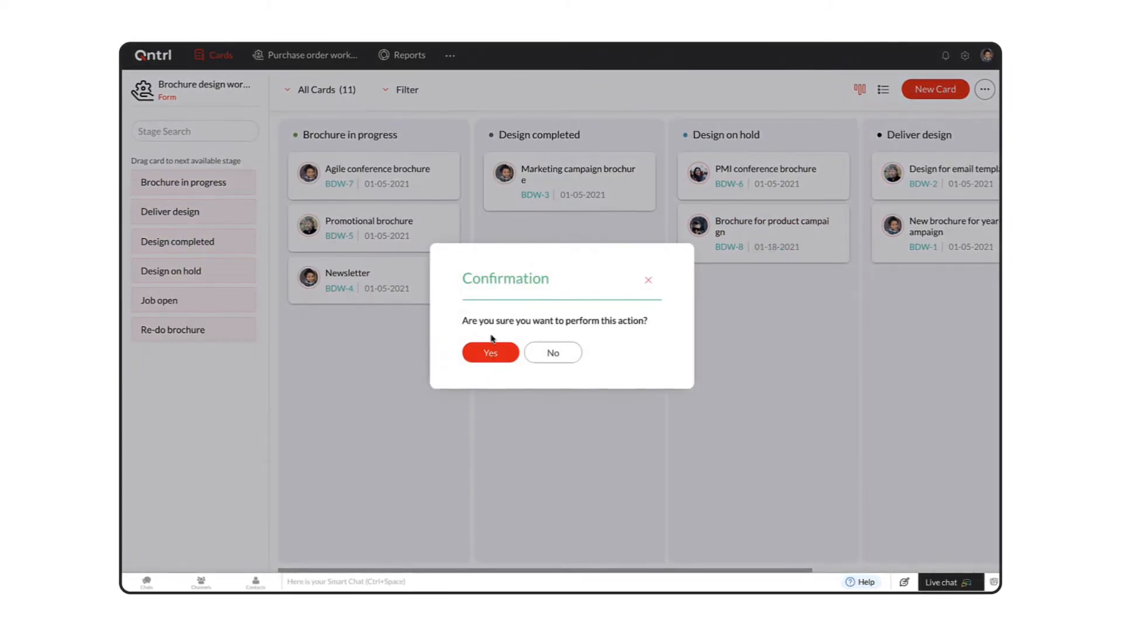
Confirm moving the dragged card to its new stage on the brochure design board
left_click(490, 352)
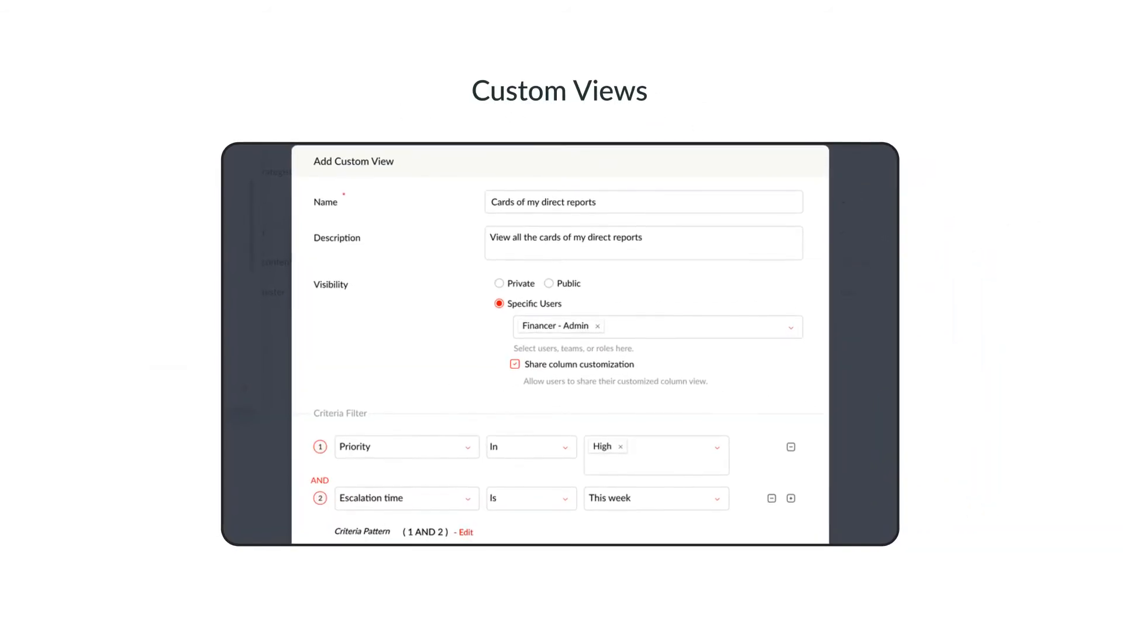
Scroll the custom views and switch to the Purchase order workflow tab
scroll("down", 3)
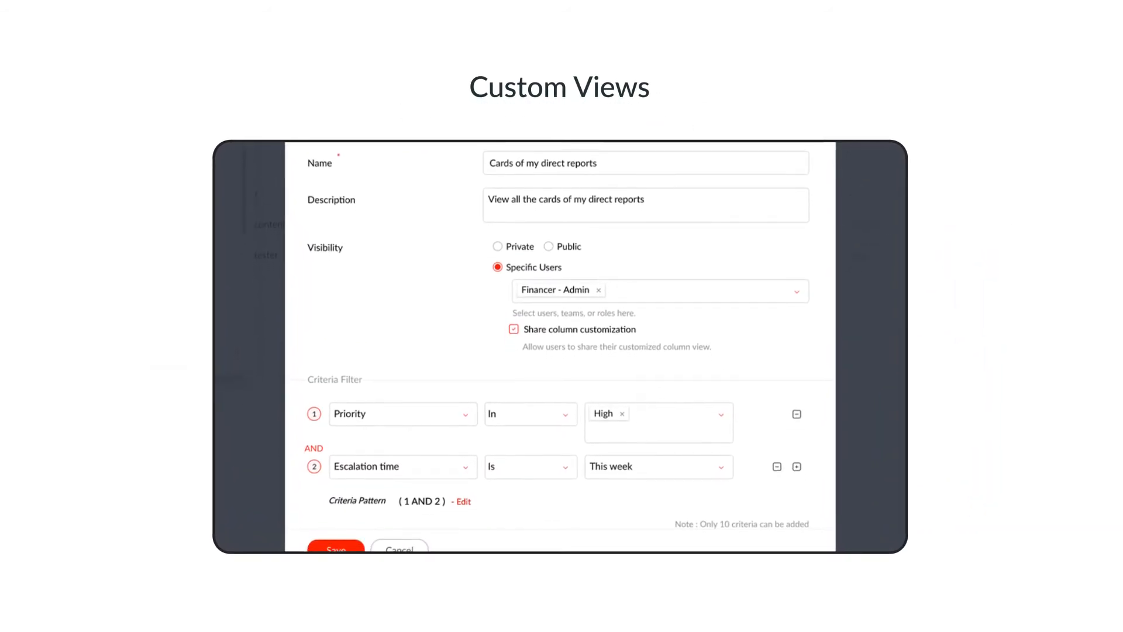
scroll("down", 3)
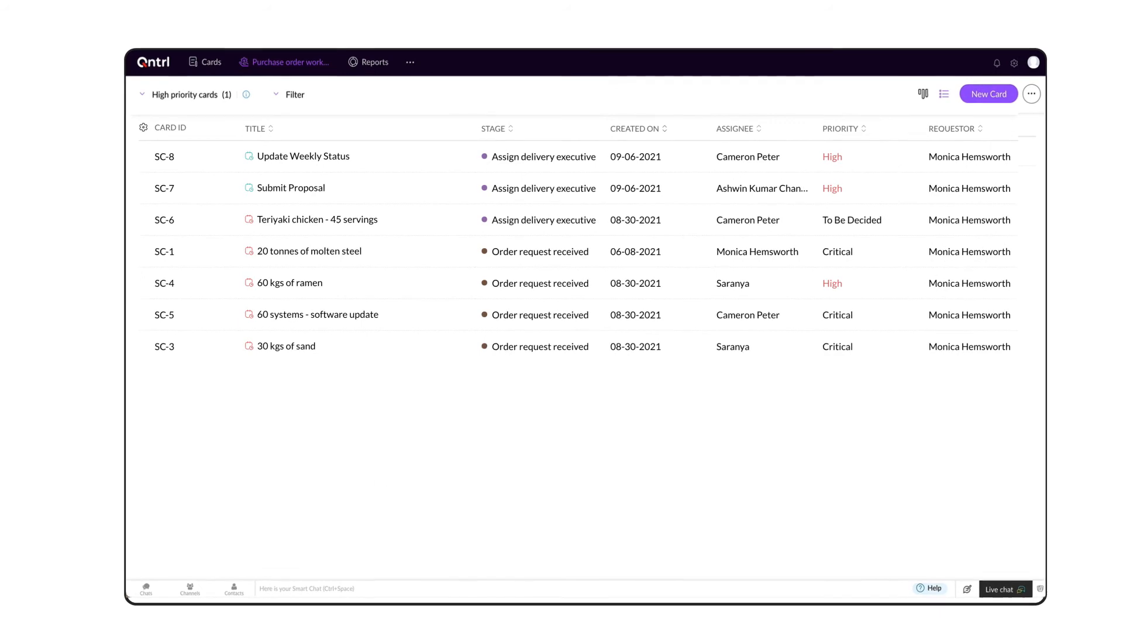
left_click(500, 72)
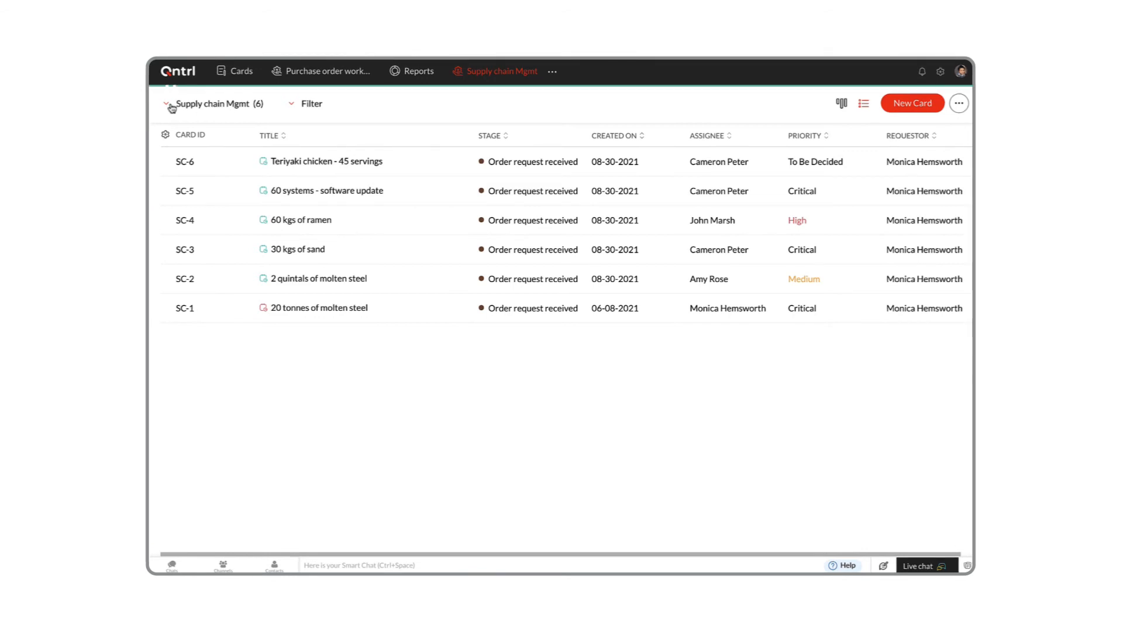
Add a custom view named High Priority Tasks and set its visibility to Public
left_click(165, 103)
type("Display cards of high pri")
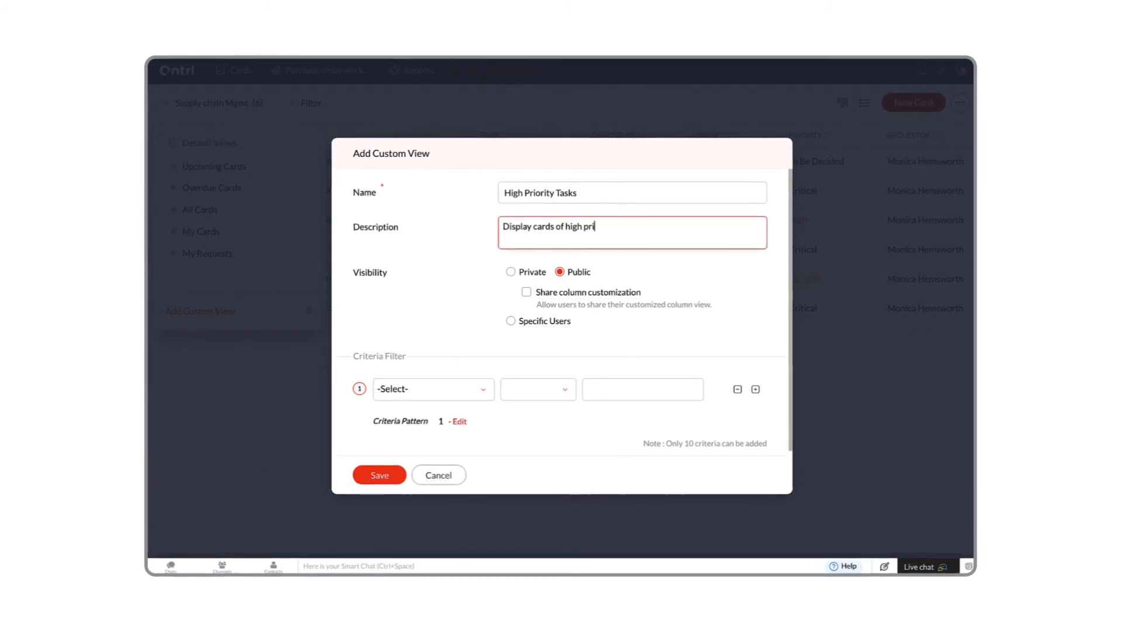
left_click(512, 271)
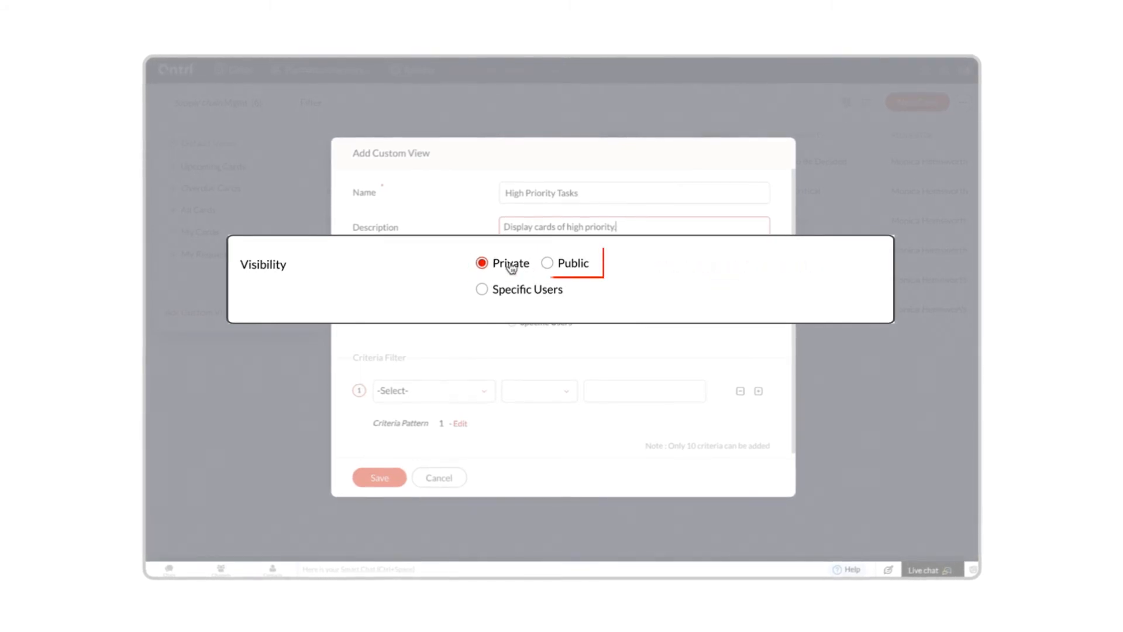
left_click(548, 255)
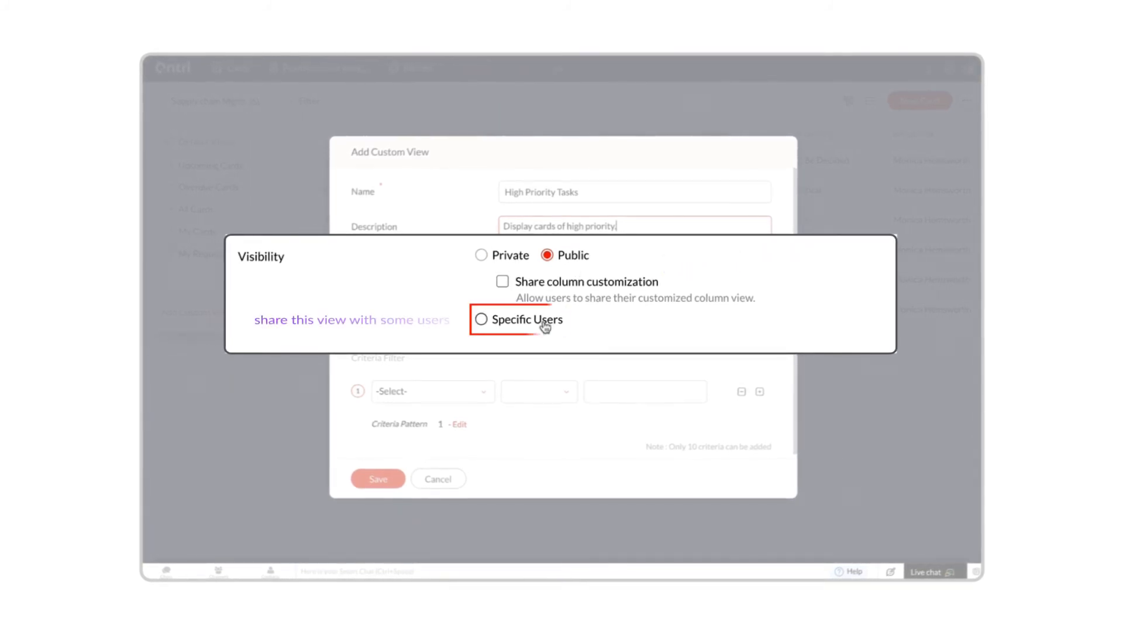
left_click(481, 320)
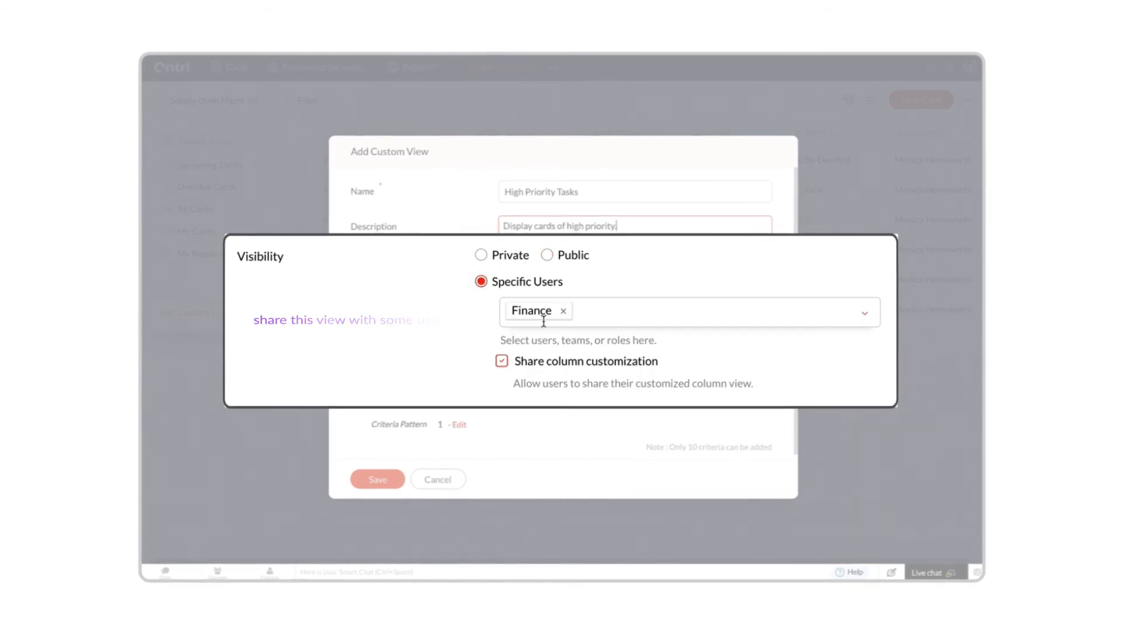
left_click(549, 254)
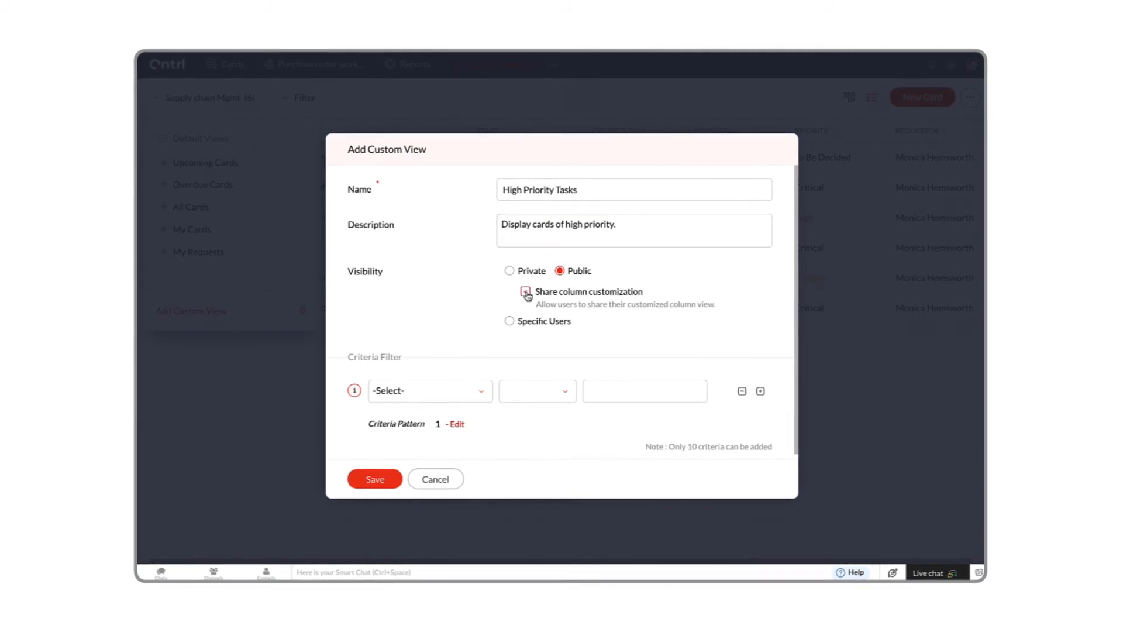
Share column customization, limit the view to Priority In High, and save it
left_click(426, 390)
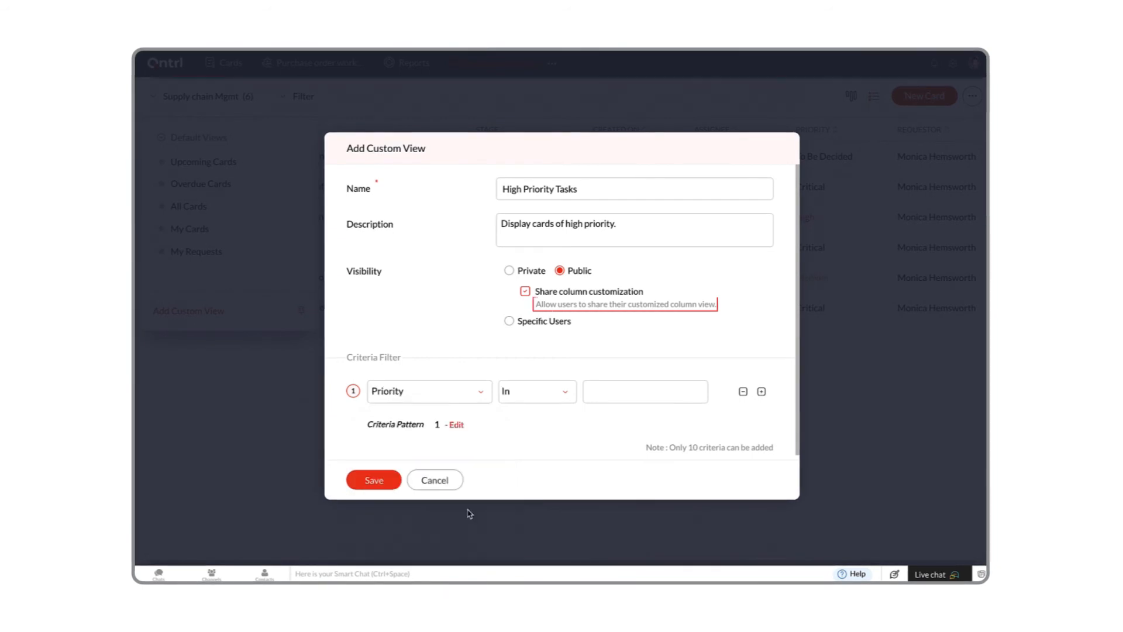
left_click(641, 391)
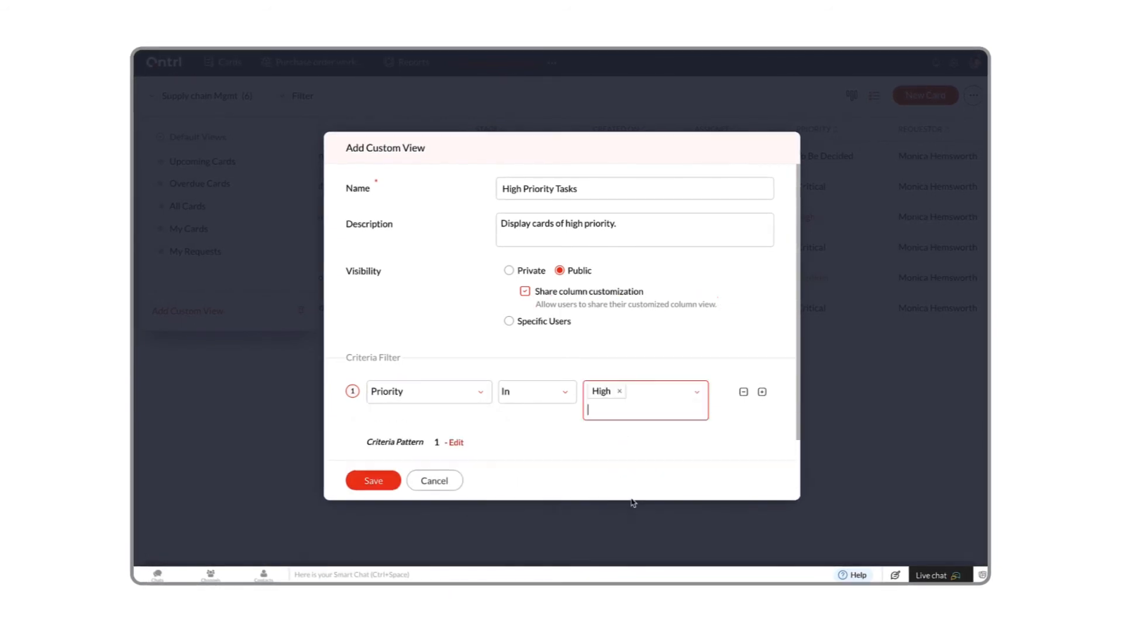
left_click(373, 479)
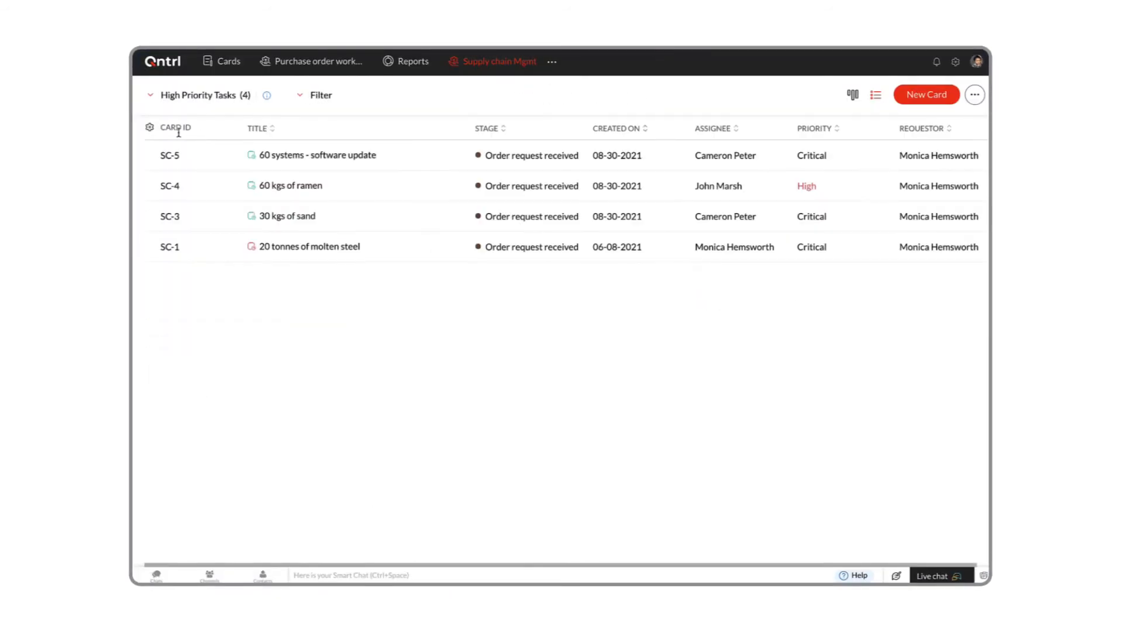
Enable the Team and Due Date columns for the view and save the column layout
left_click(149, 127)
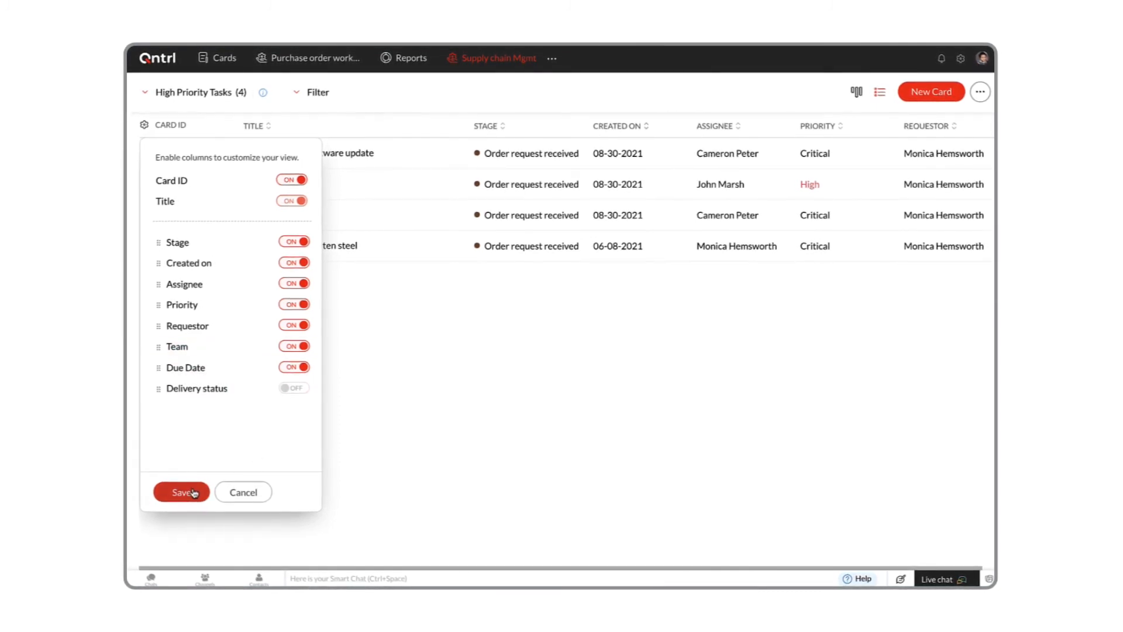
left_click(181, 492)
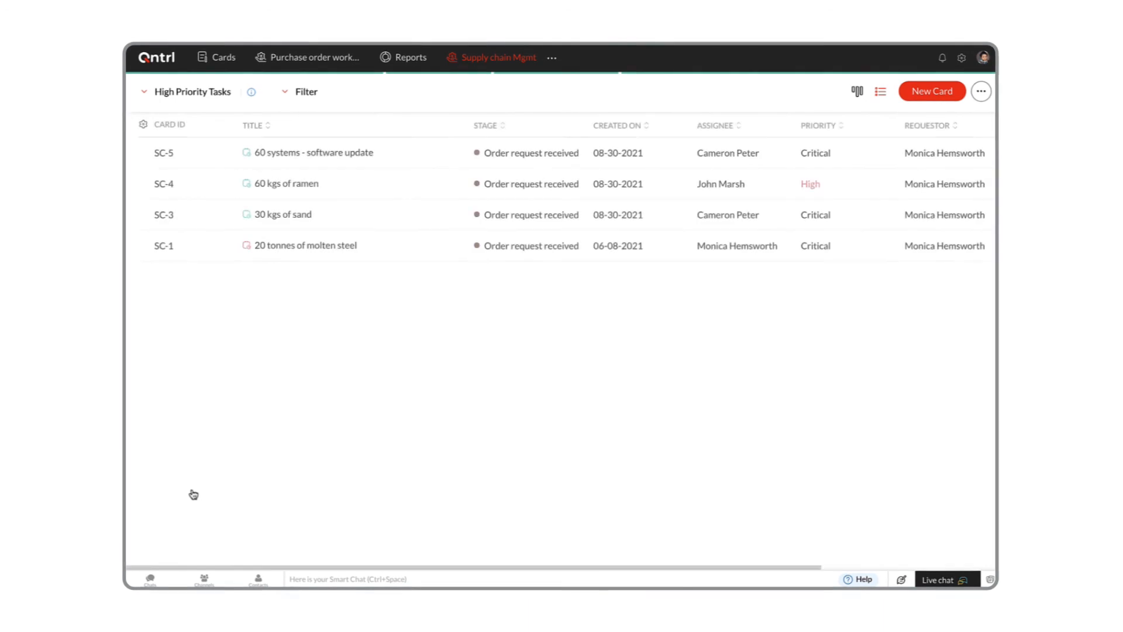
scroll("right", 3)
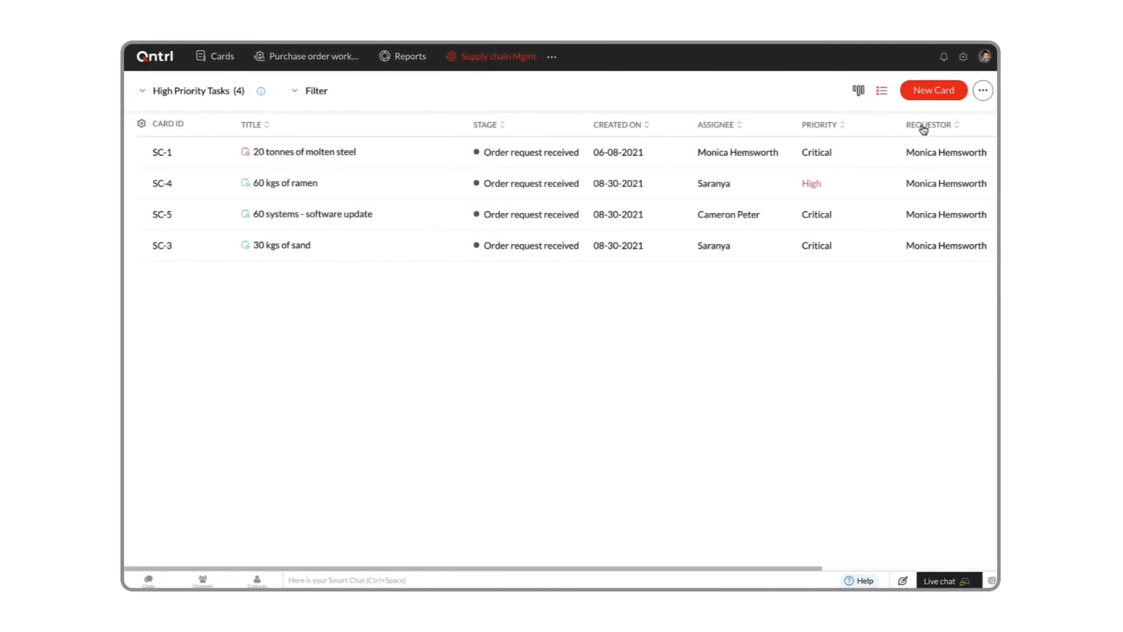
scroll("right", 3)
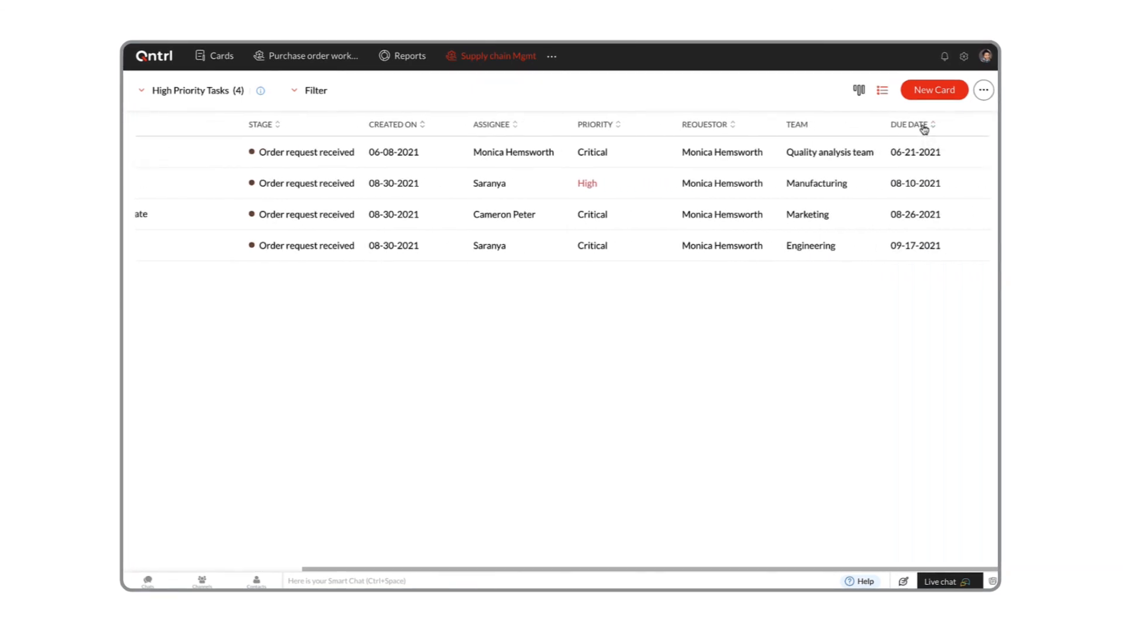
mouse_move(924, 129)
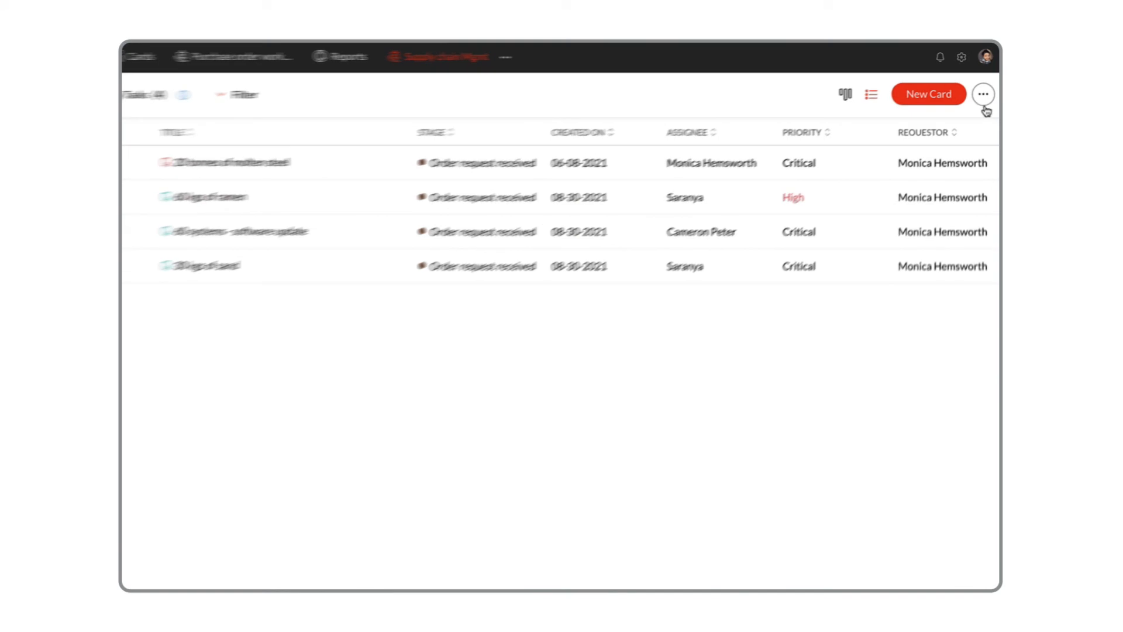
Start exporting the view's cards with encryption enabled
left_click(983, 96)
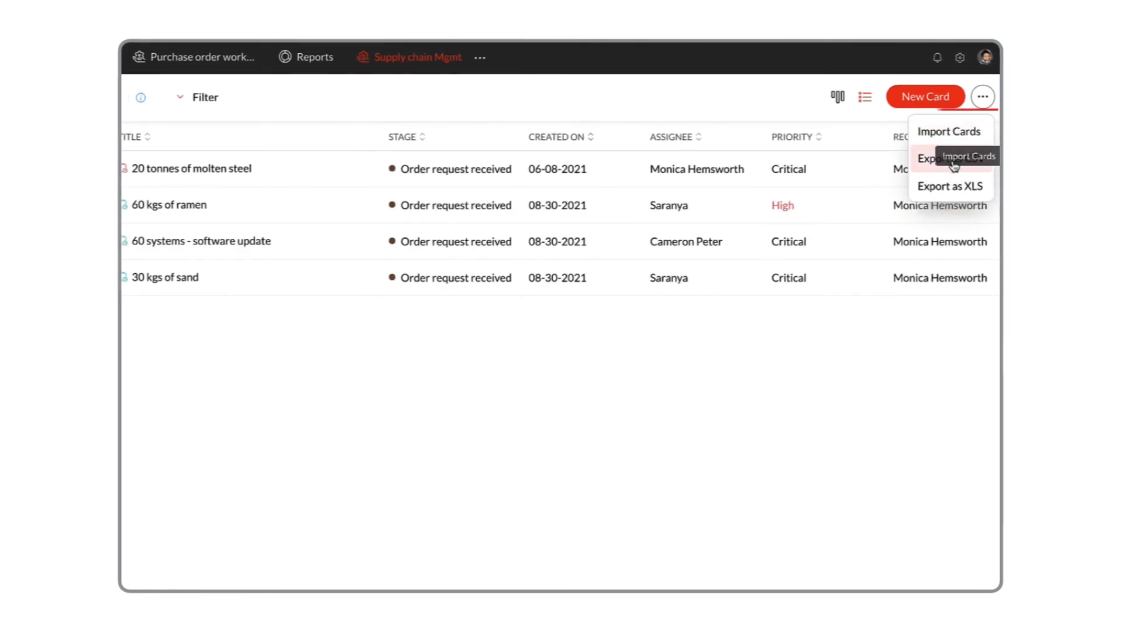
left_click(949, 186)
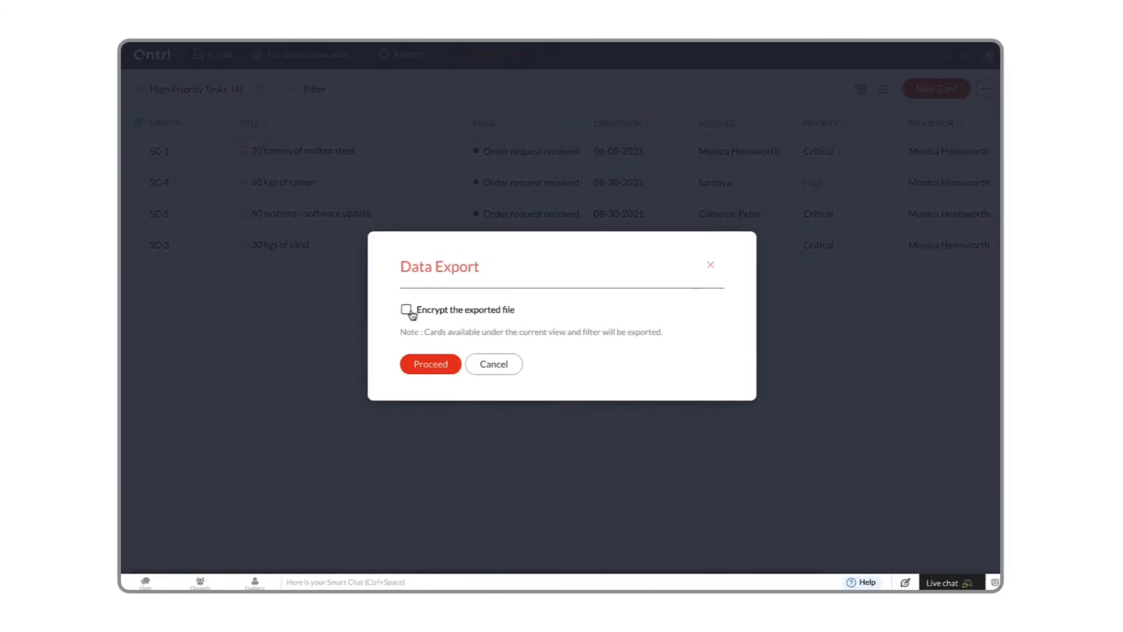
left_click(406, 310)
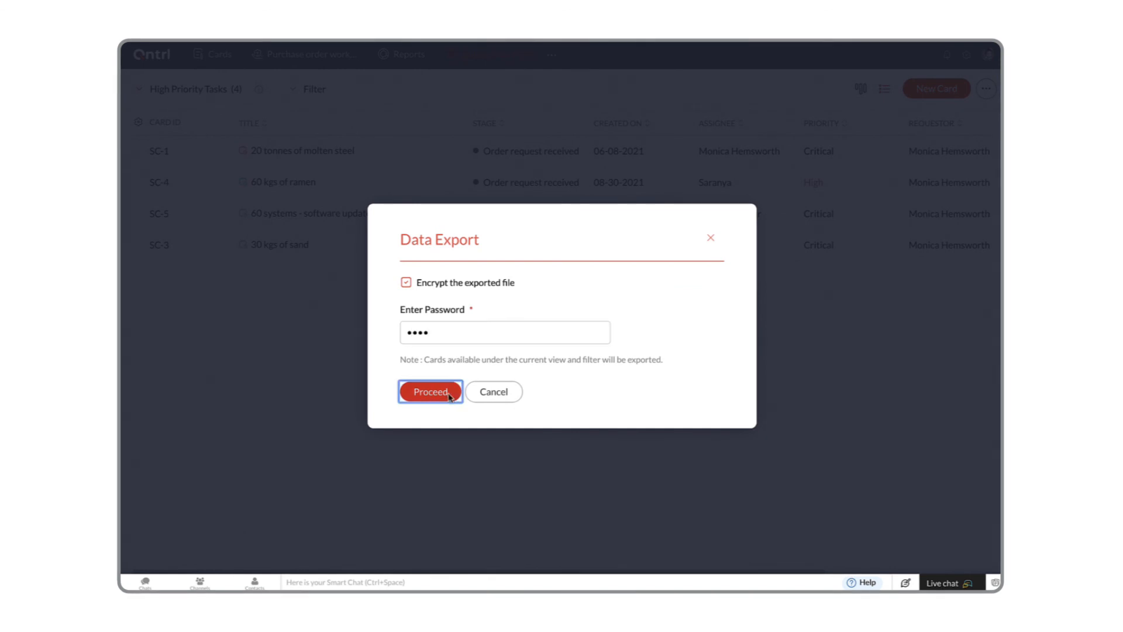